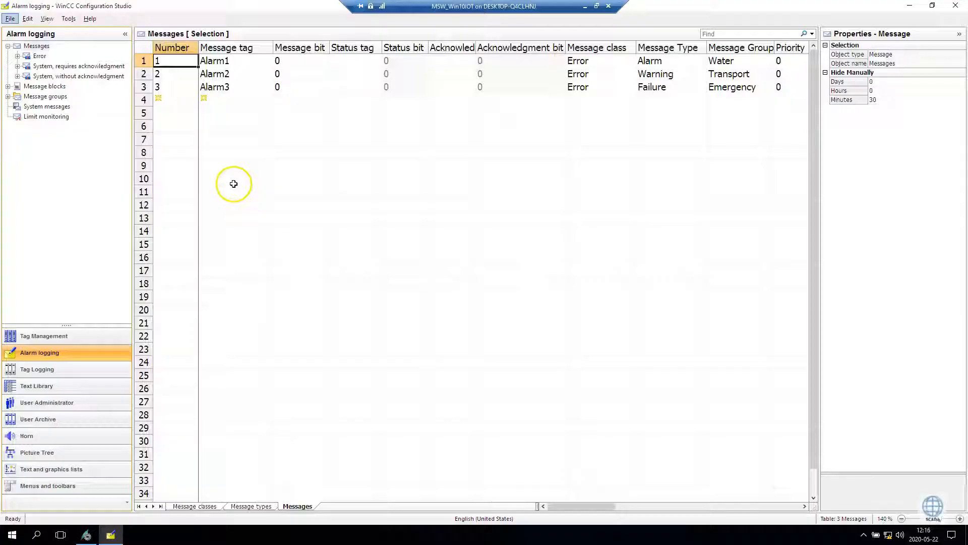
mouse_move(169, 81)
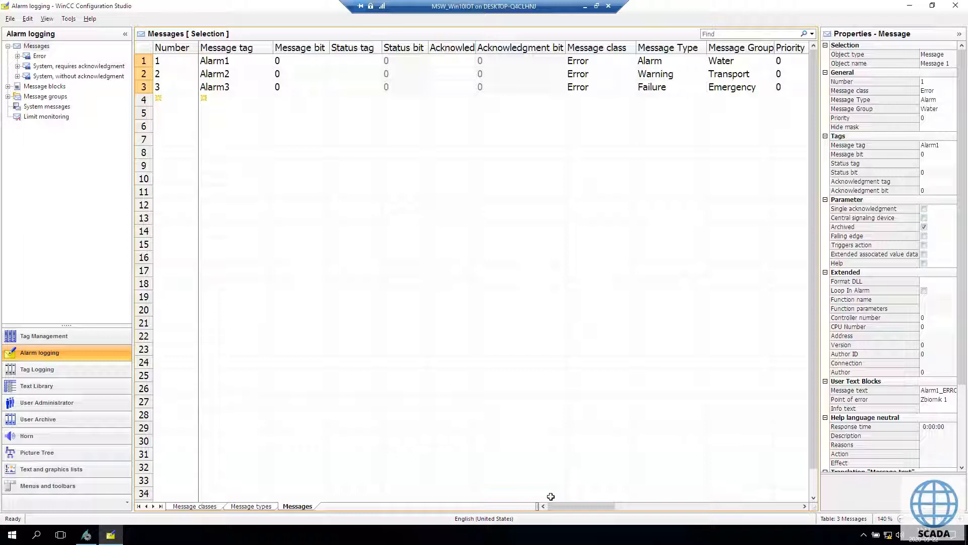
mouse_move(580, 500)
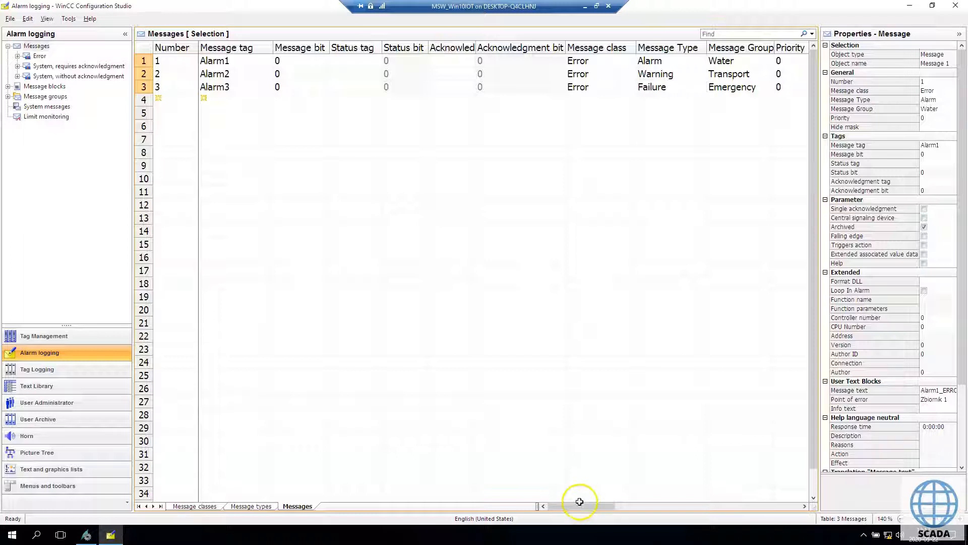
Open the archive configuration properties from the Messages entry's context menu
scroll(right, 3)
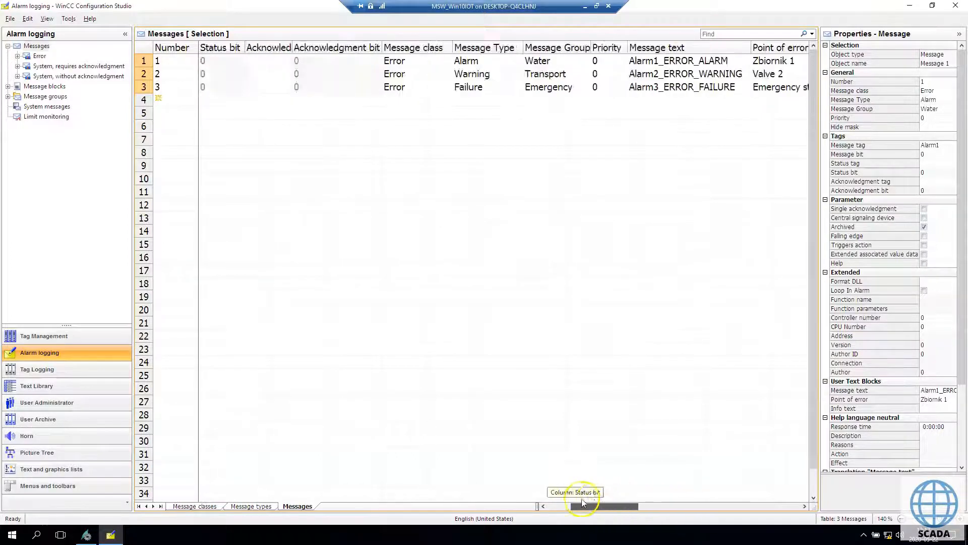
scroll(left, 3)
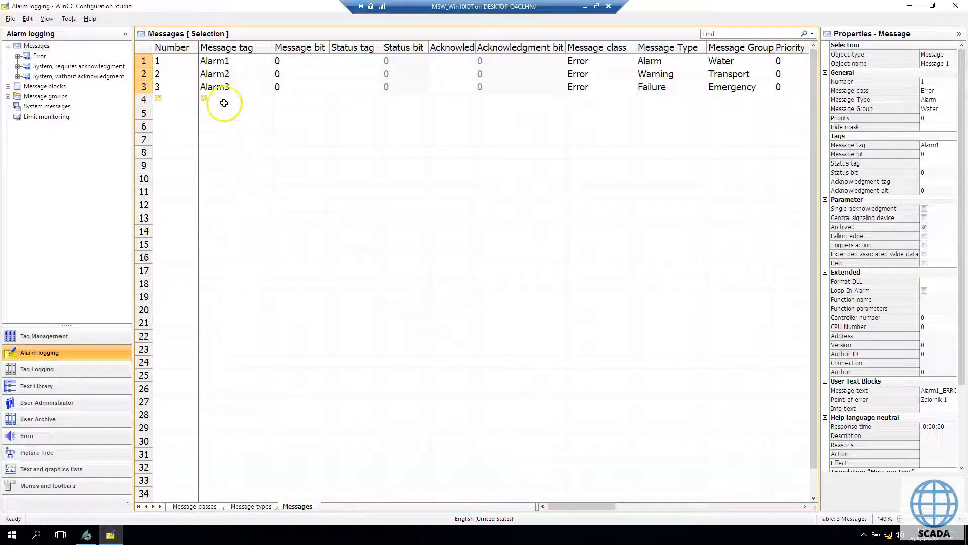
click(224, 100)
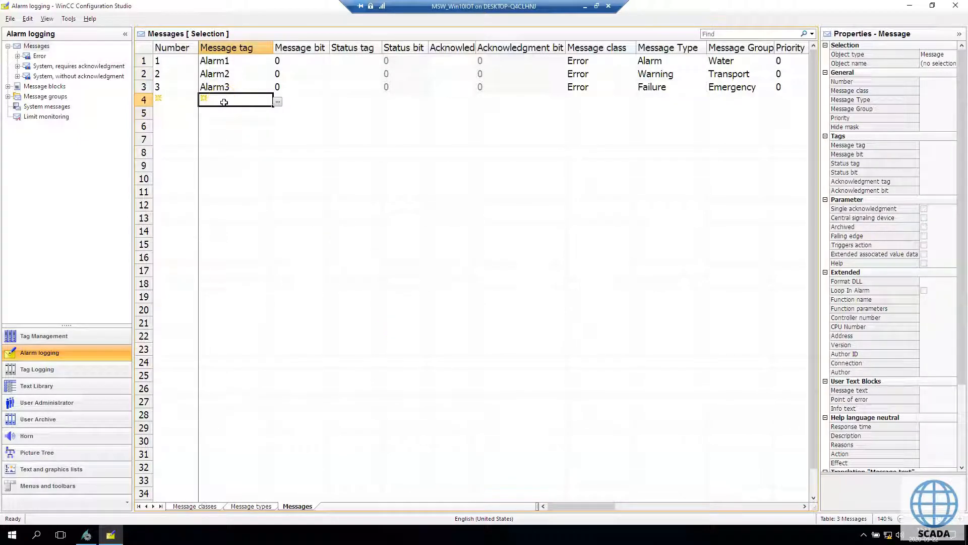
mouse_move(67, 191)
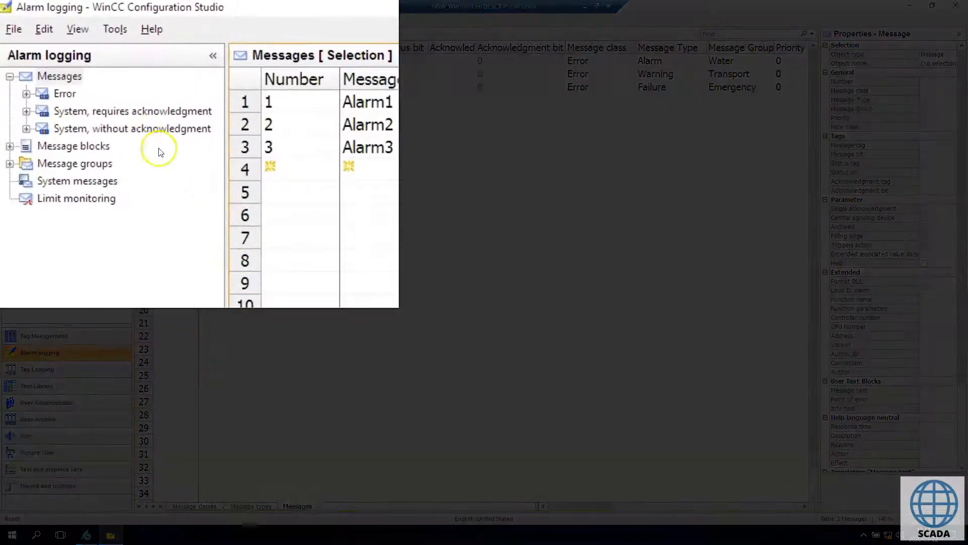
right_click(60, 75)
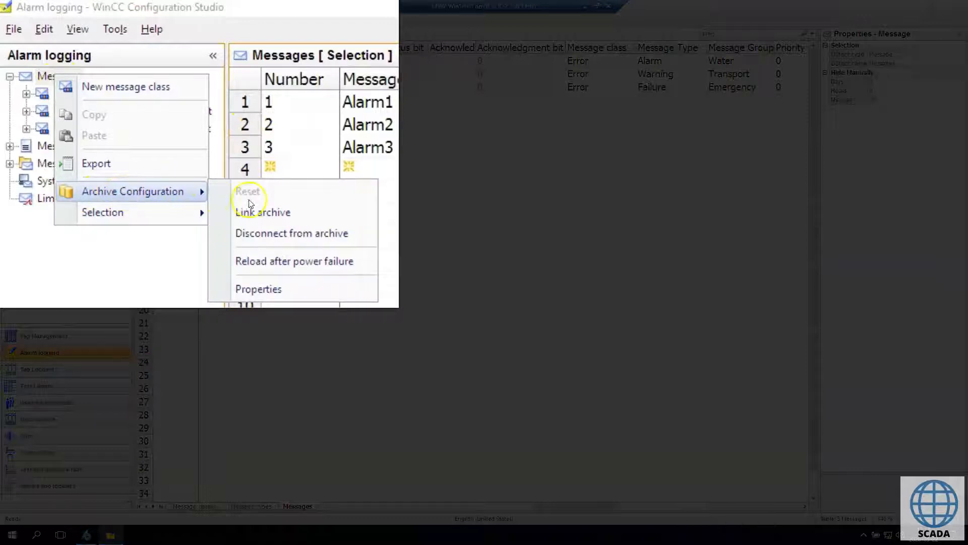
mouse_move(266, 288)
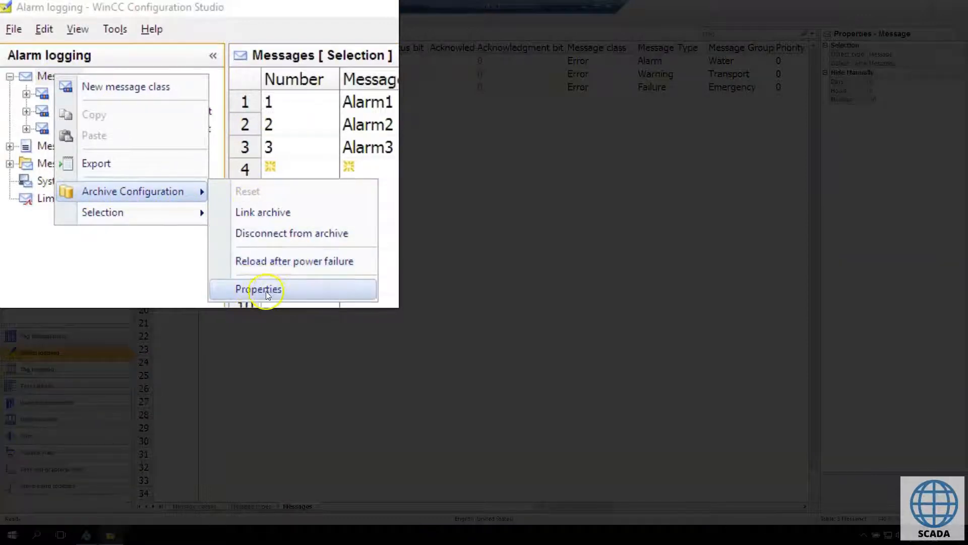
click(258, 289)
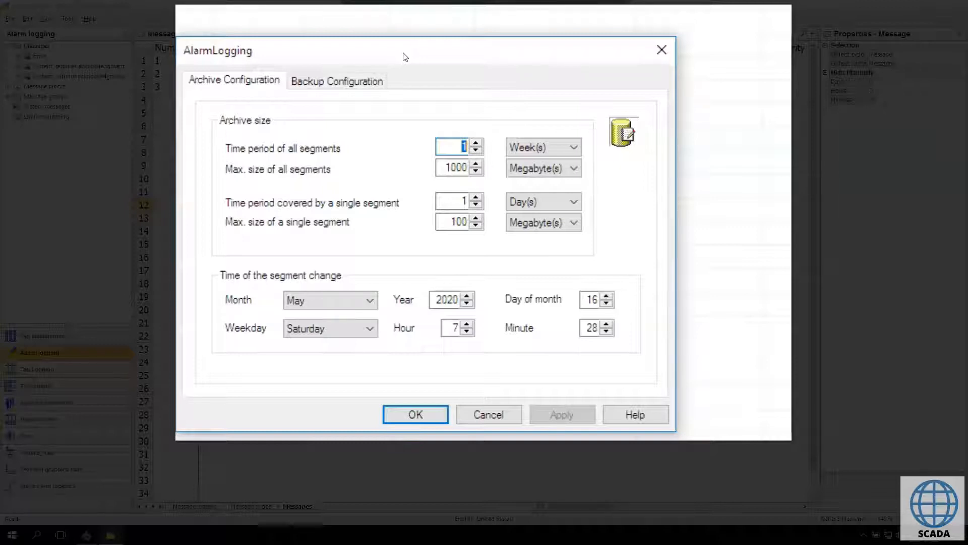
mouse_move(424, 80)
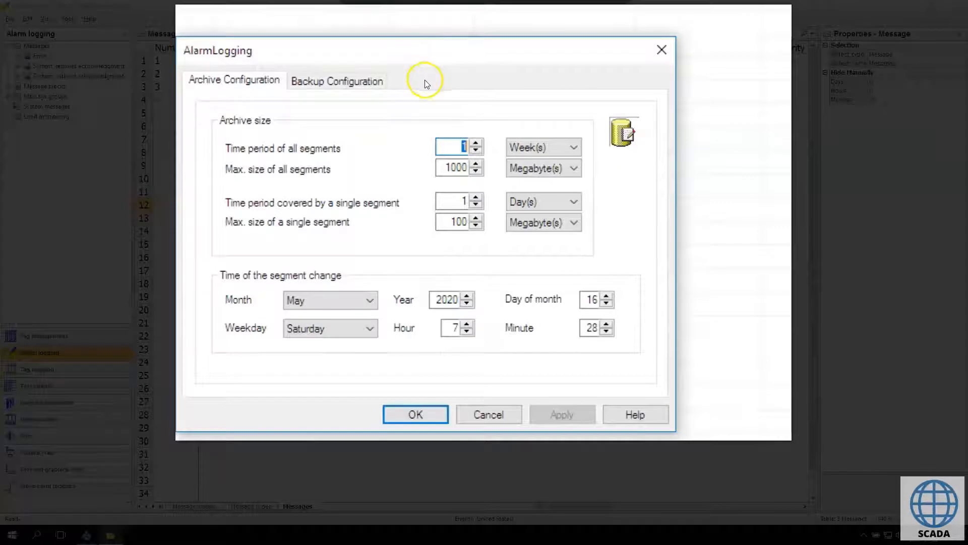
mouse_move(435, 120)
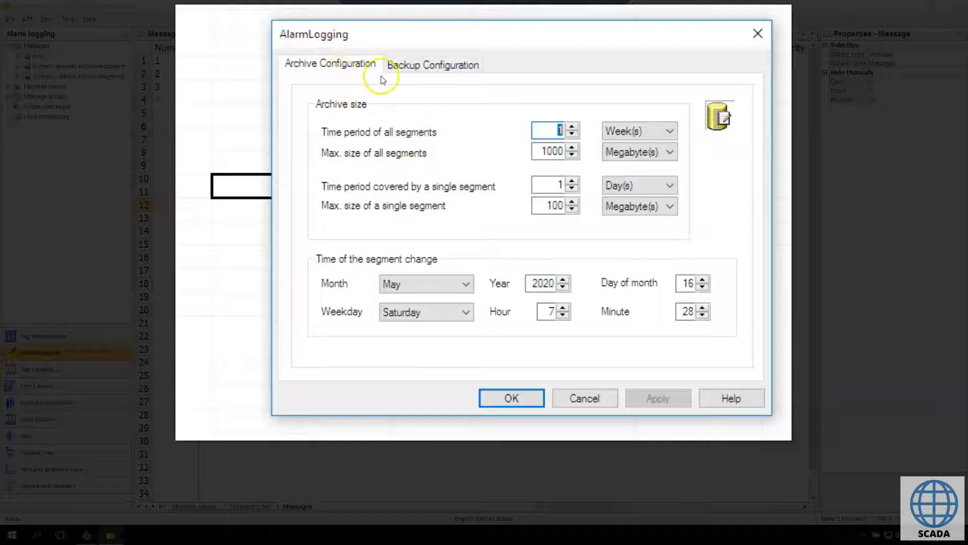
mouse_move(597, 131)
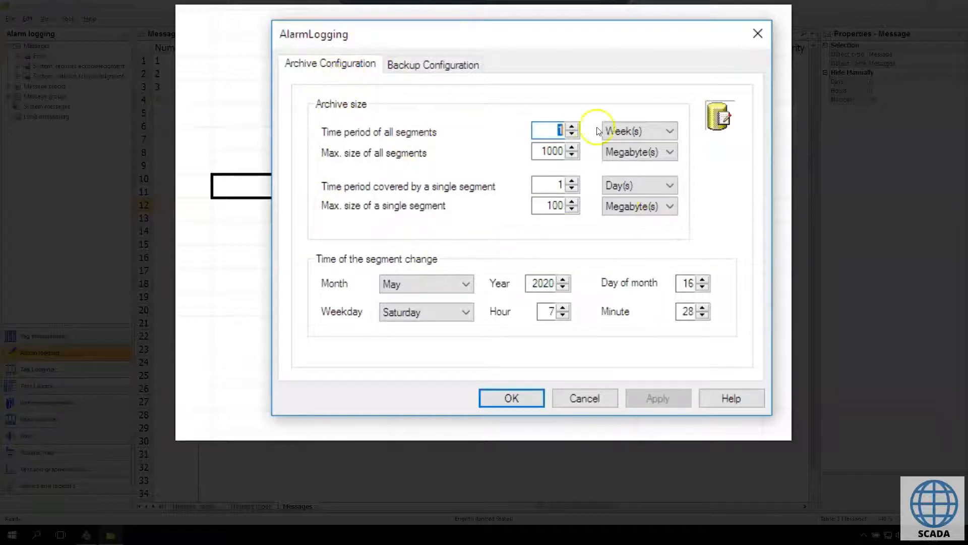
mouse_move(554, 93)
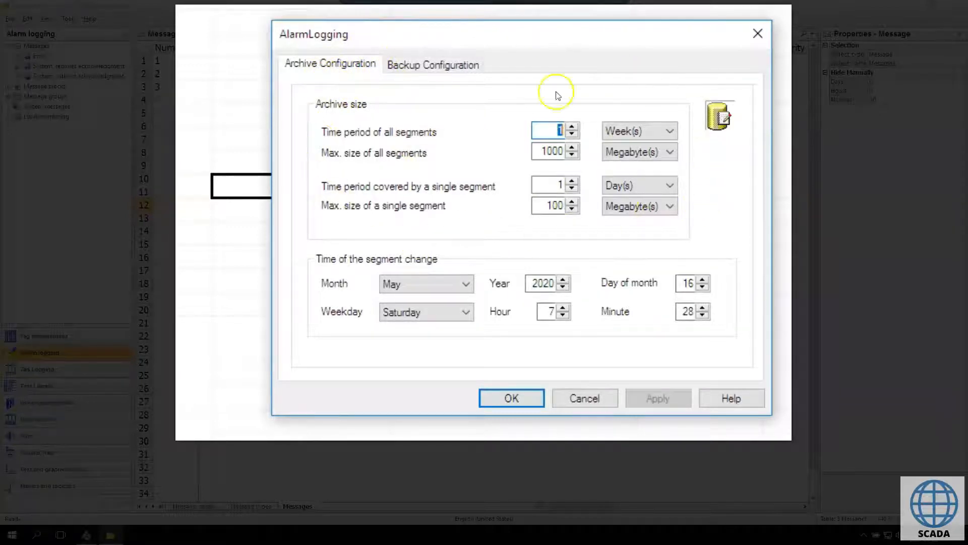
mouse_move(455, 99)
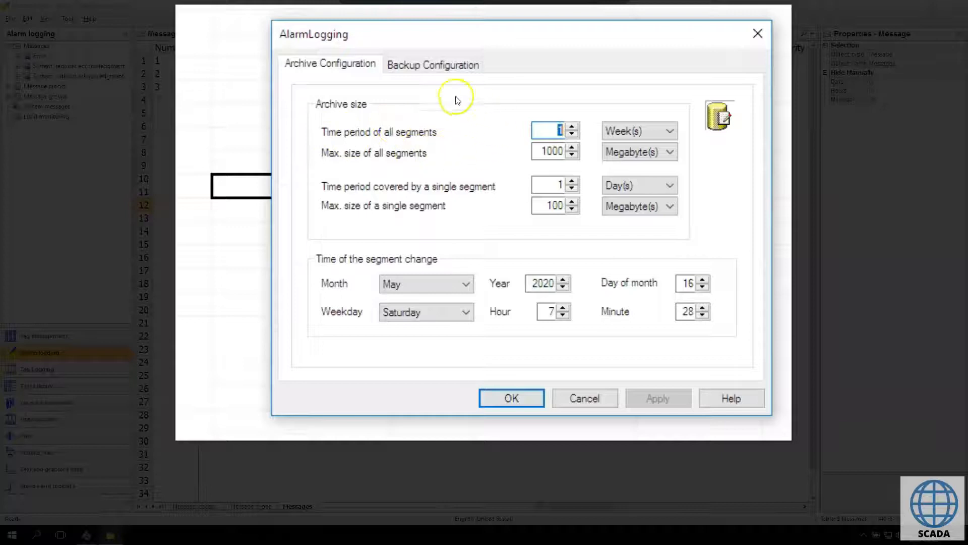
mouse_move(320, 89)
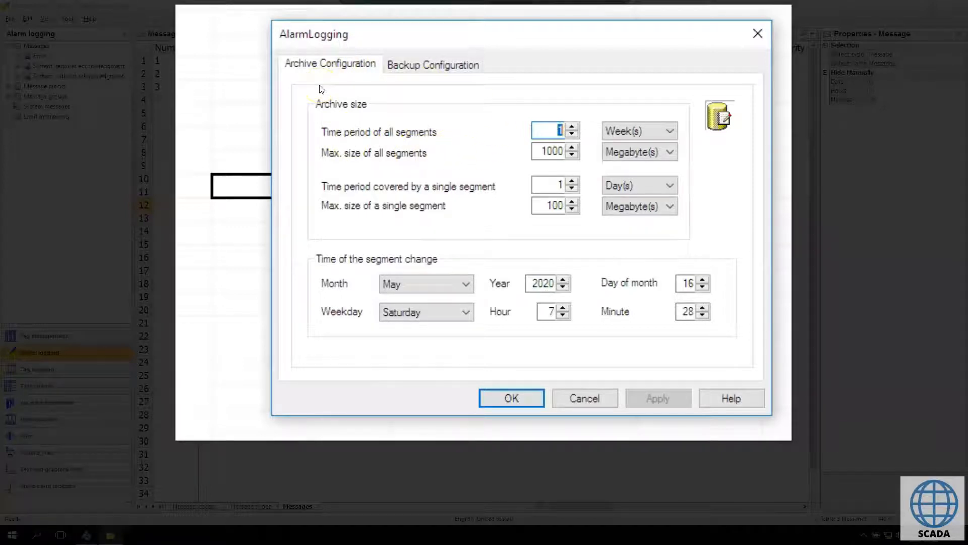
mouse_move(338, 118)
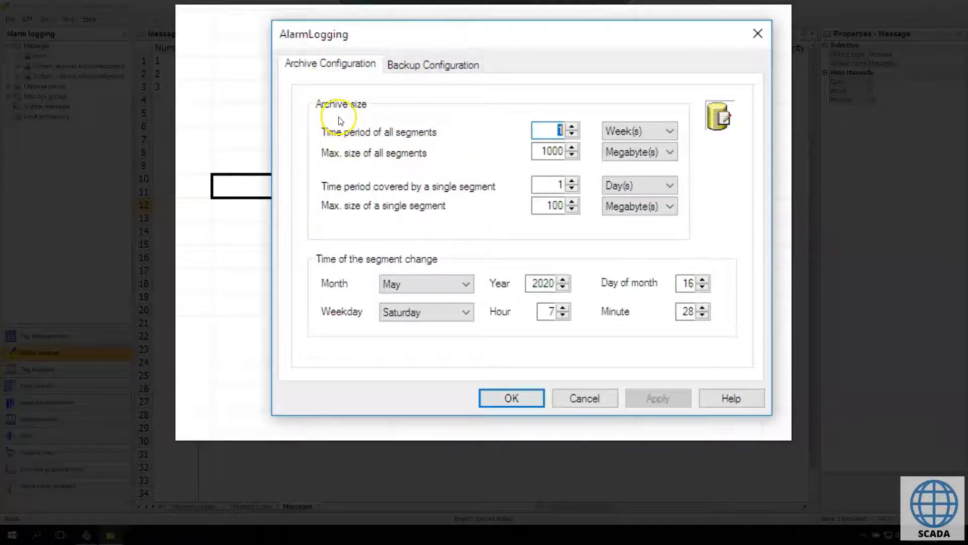
mouse_move(332, 137)
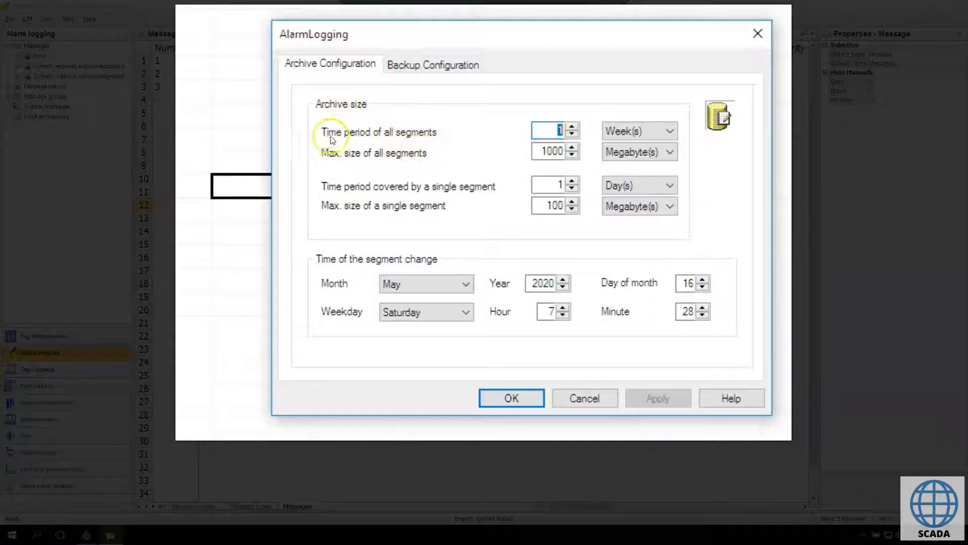
mouse_move(586, 145)
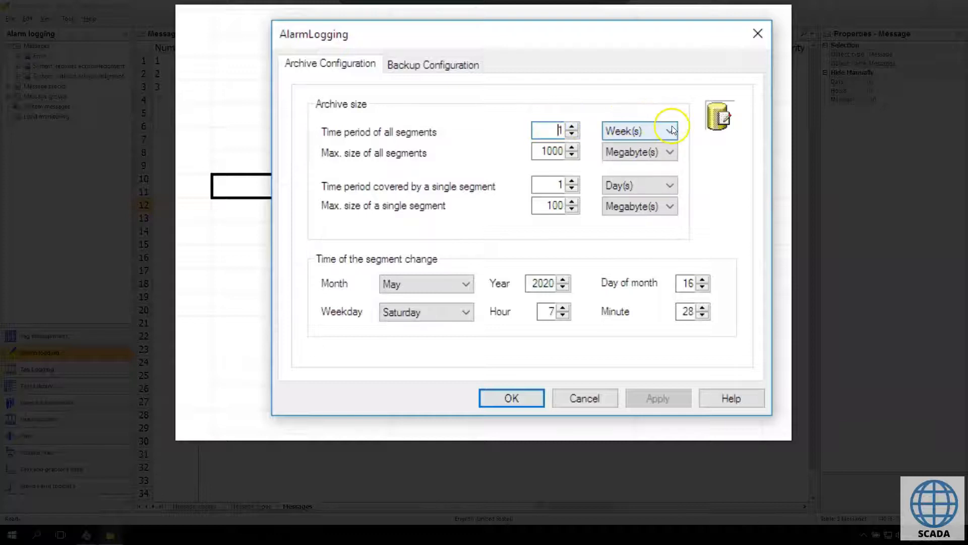
mouse_move(304, 127)
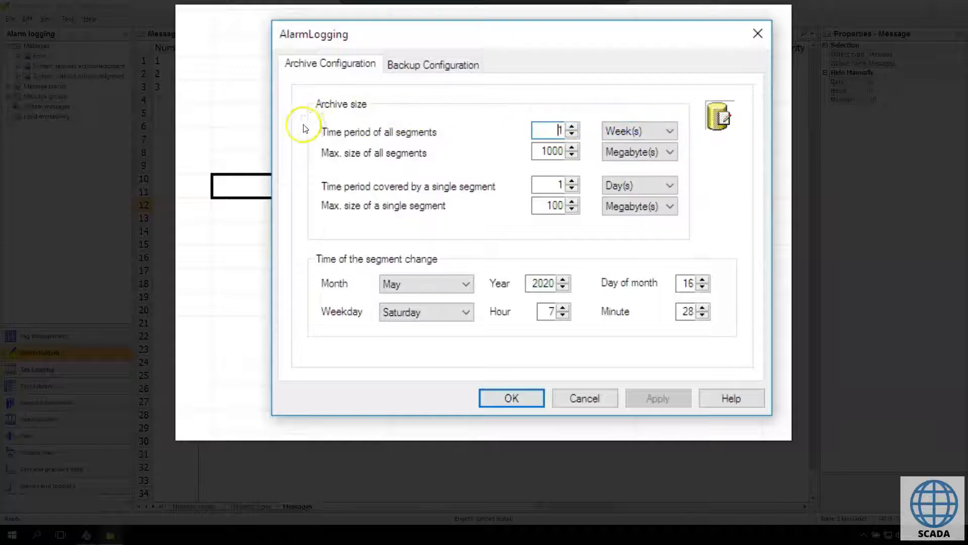
mouse_move(303, 107)
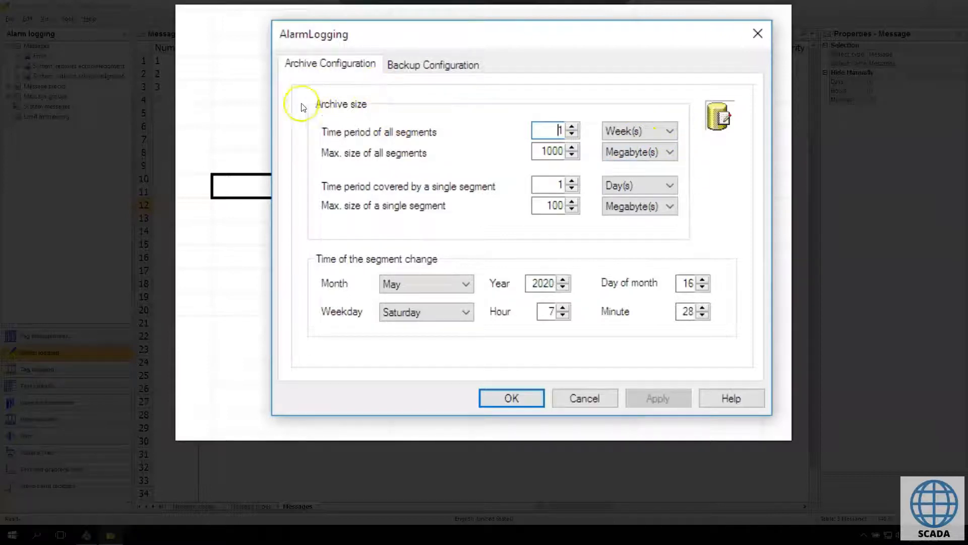
mouse_move(373, 106)
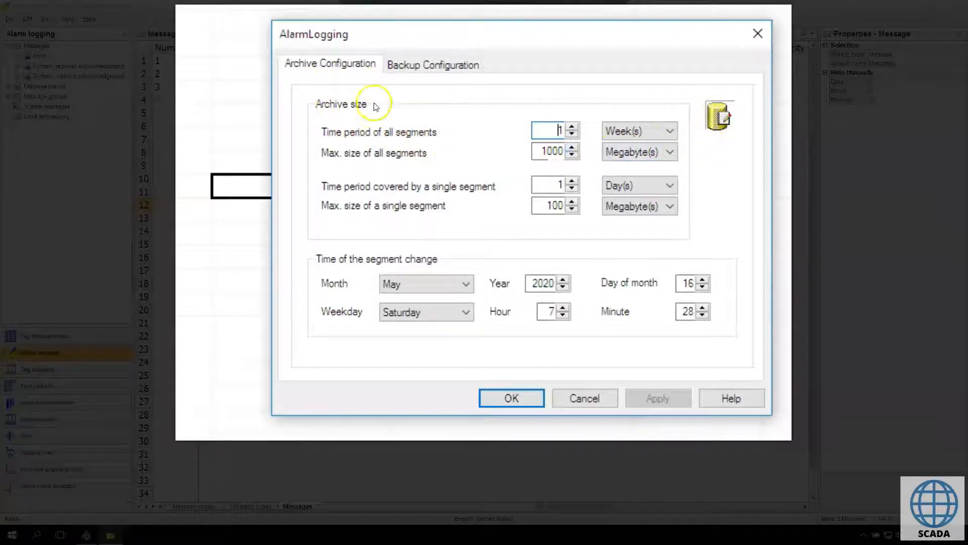
mouse_move(390, 151)
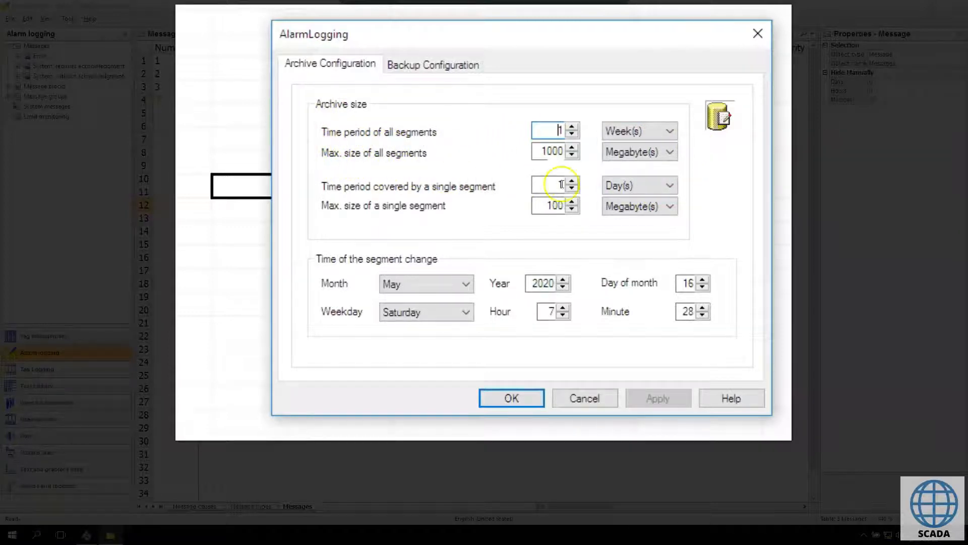
Review archive sizing: 1 week and 1000 MB overall, 1 day and 100 MB per segment
click(636, 185)
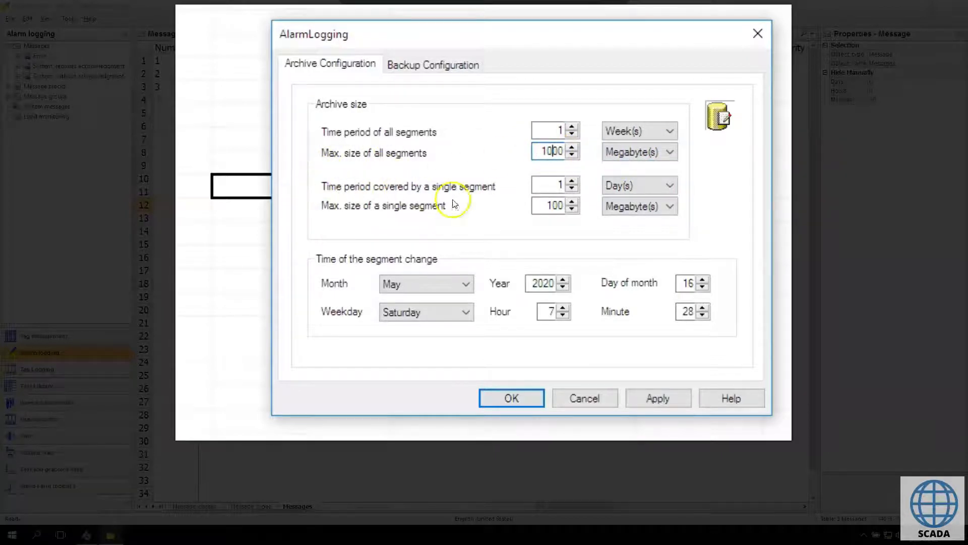
mouse_move(470, 206)
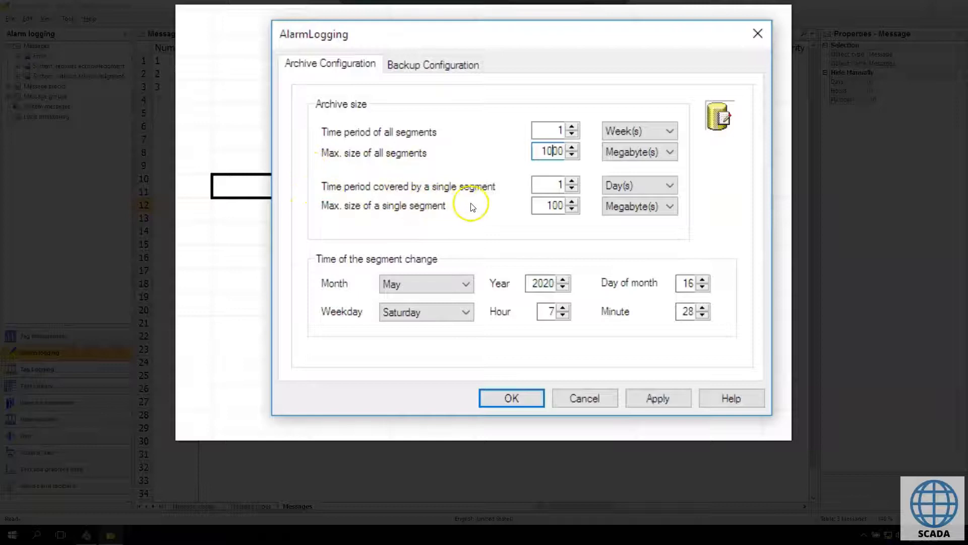
mouse_move(413, 200)
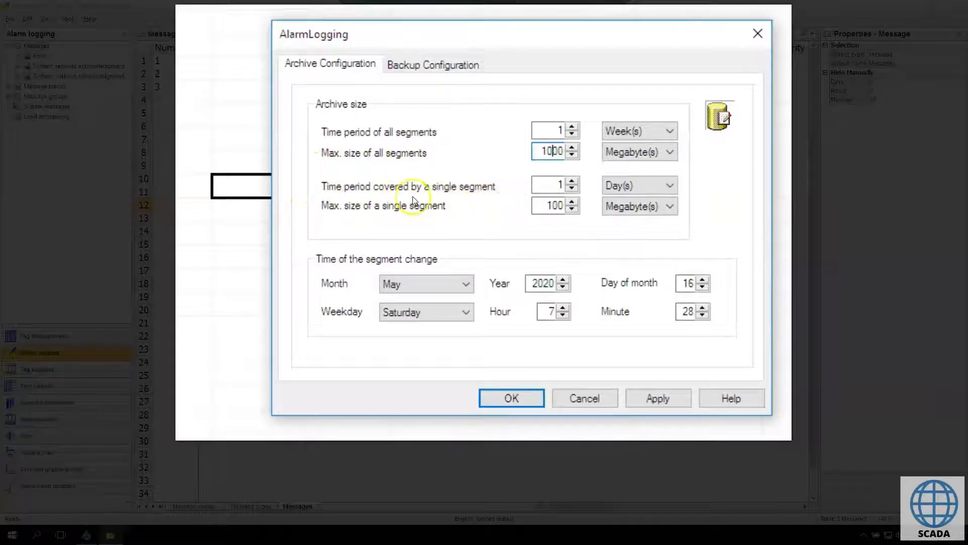
click(550, 185)
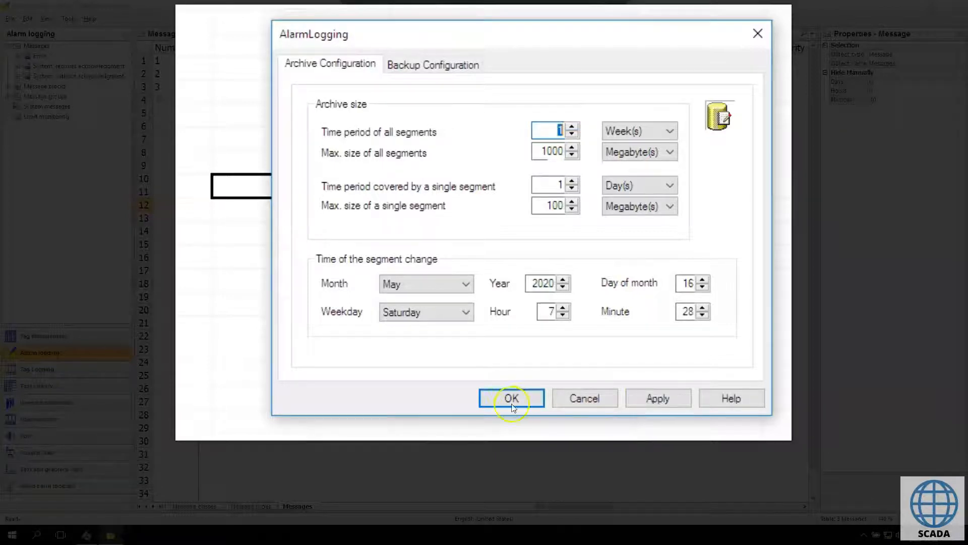
mouse_move(326, 210)
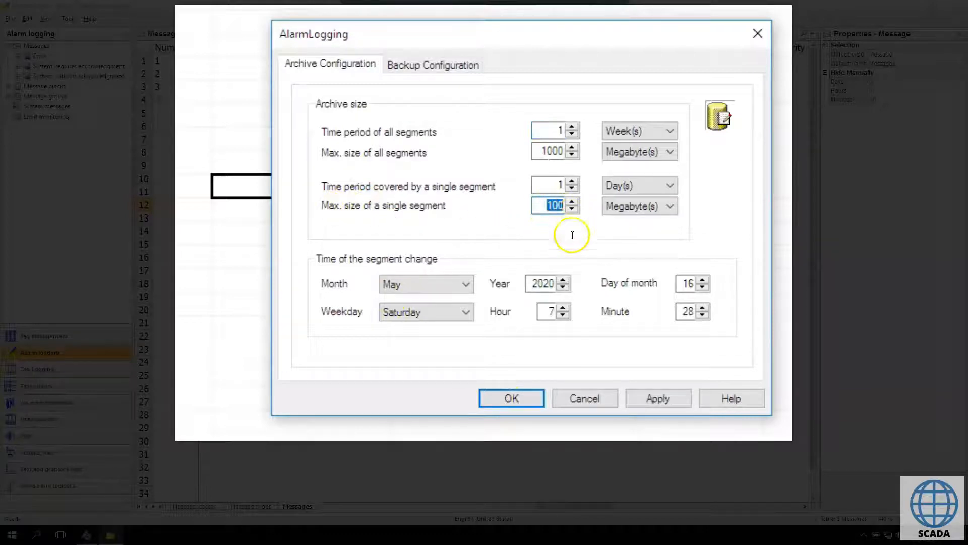
mouse_move(712, 213)
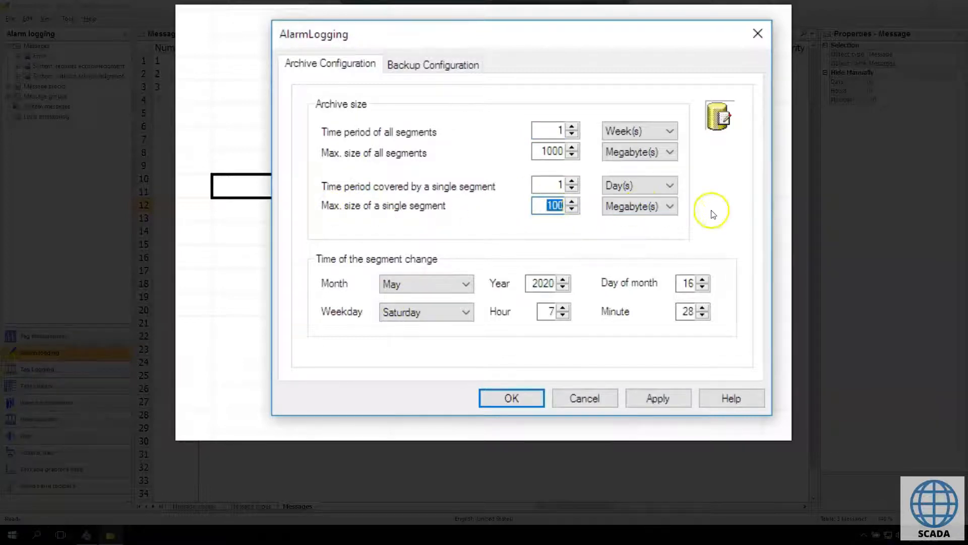
mouse_move(294, 258)
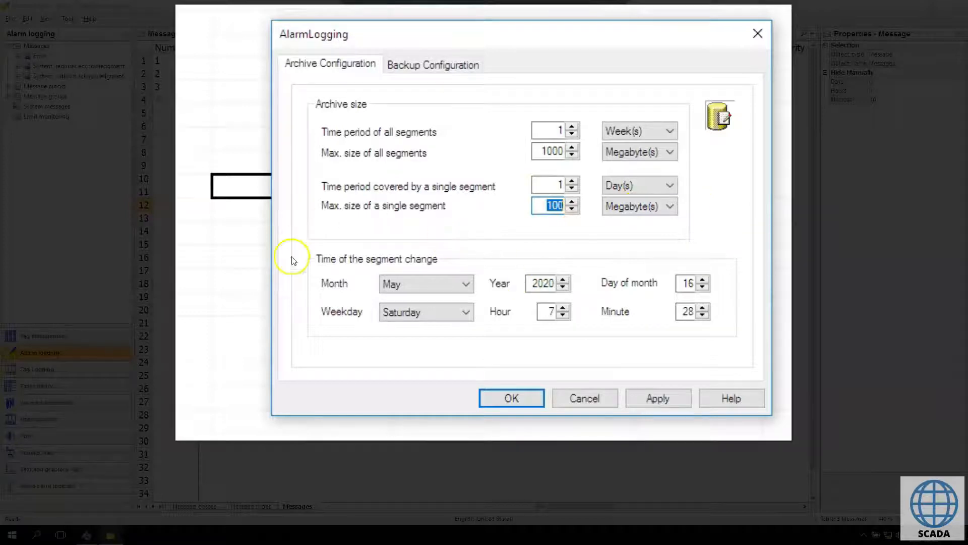
mouse_move(381, 237)
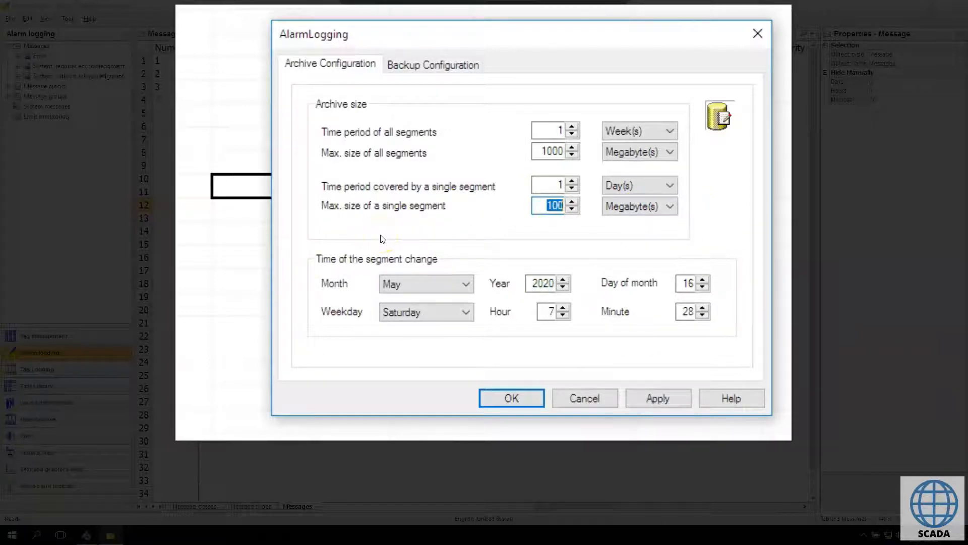
mouse_move(484, 266)
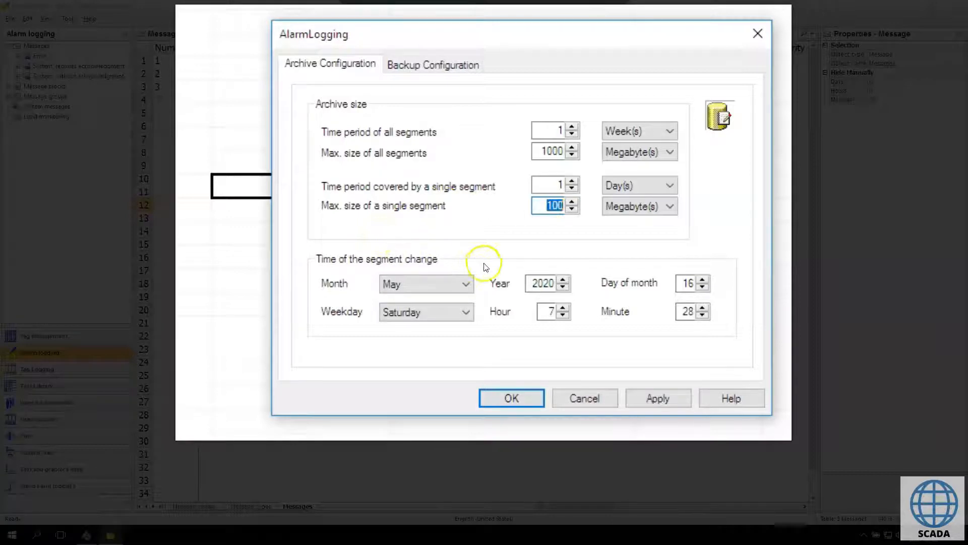
mouse_move(346, 238)
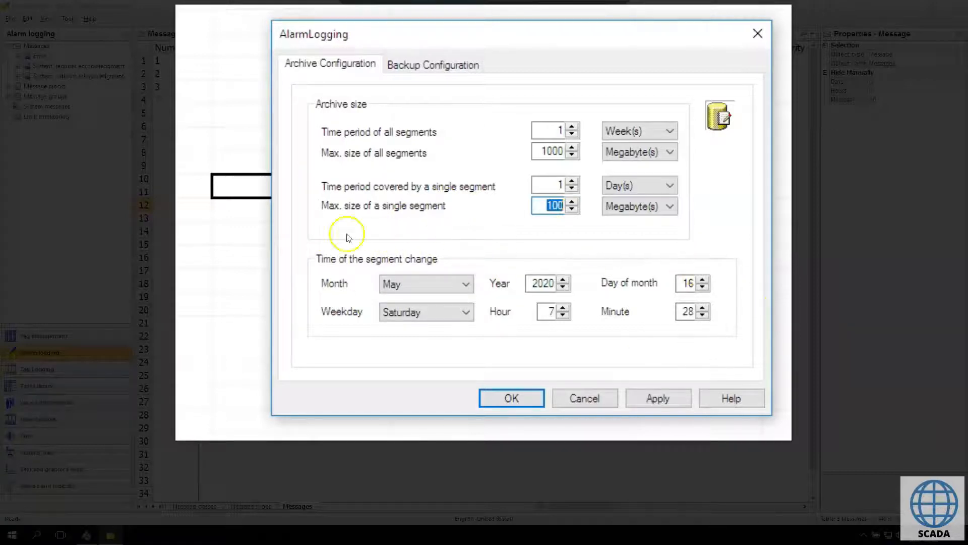
mouse_move(328, 307)
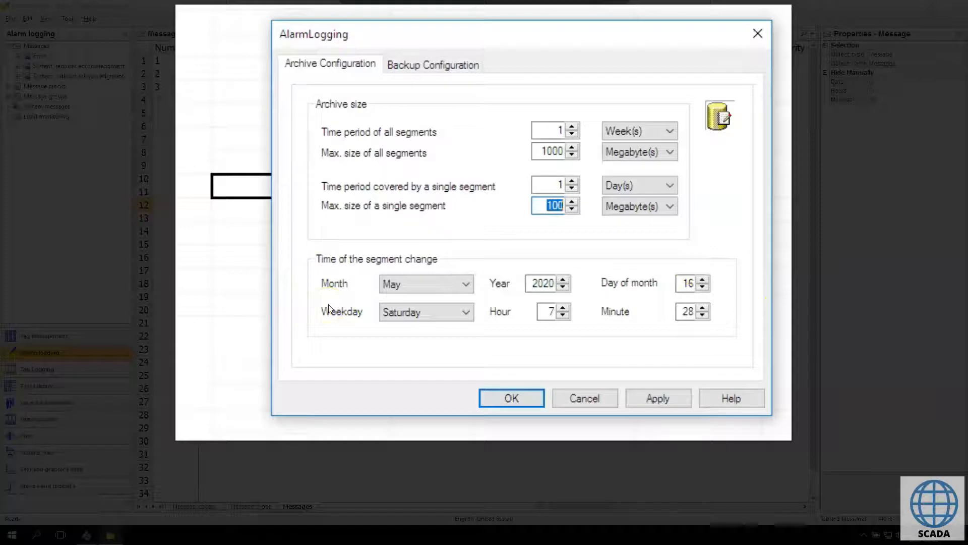
mouse_move(704, 247)
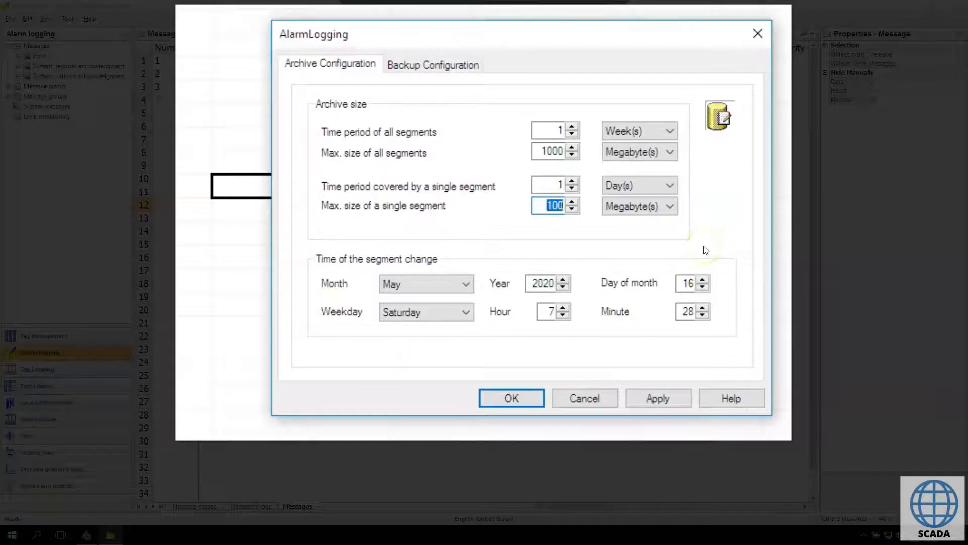
mouse_move(705, 258)
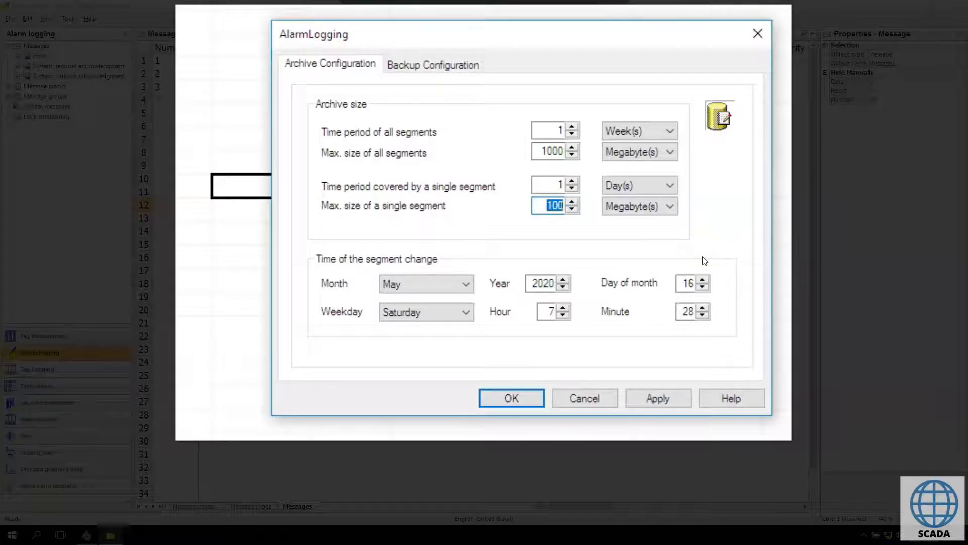
mouse_move(704, 250)
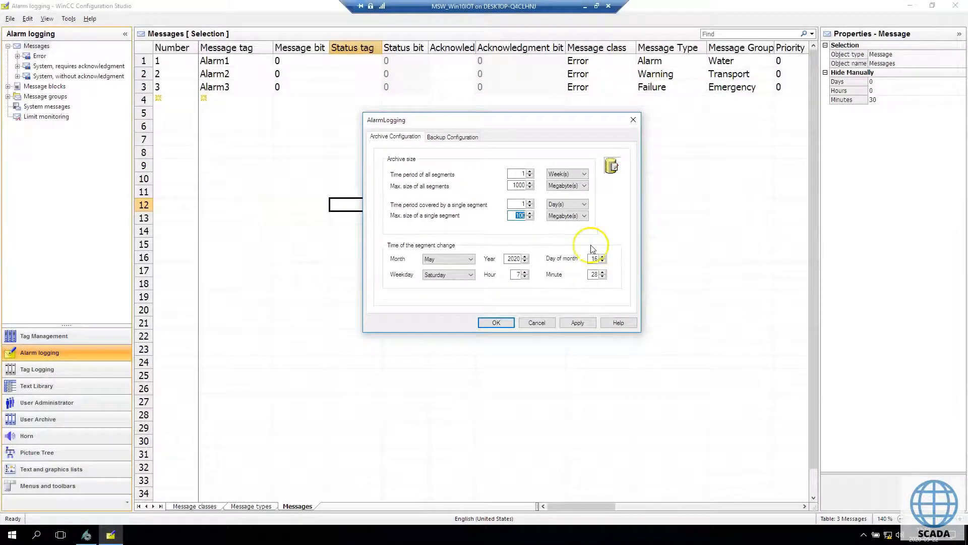
View the backup settings, return to archive sizing, and launch Paint from search
click(452, 136)
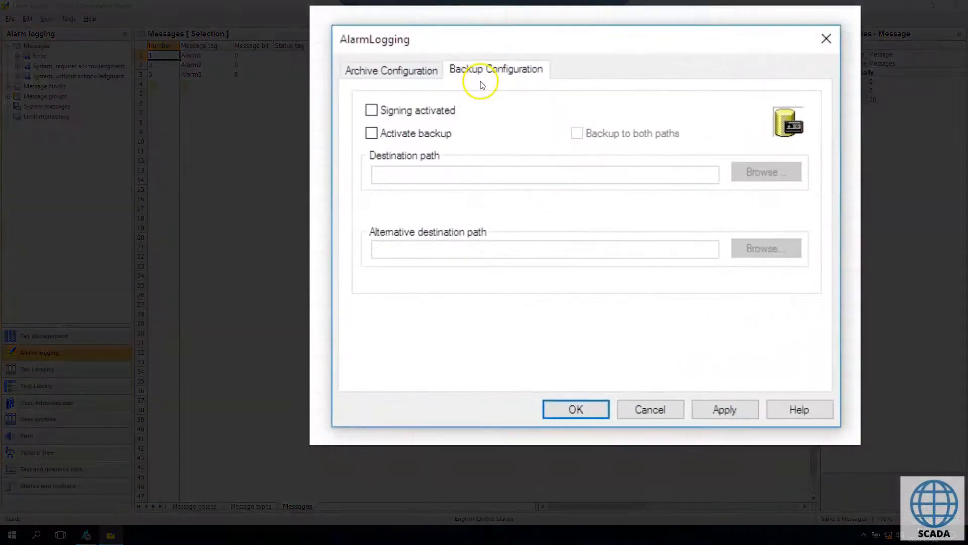
mouse_move(583, 83)
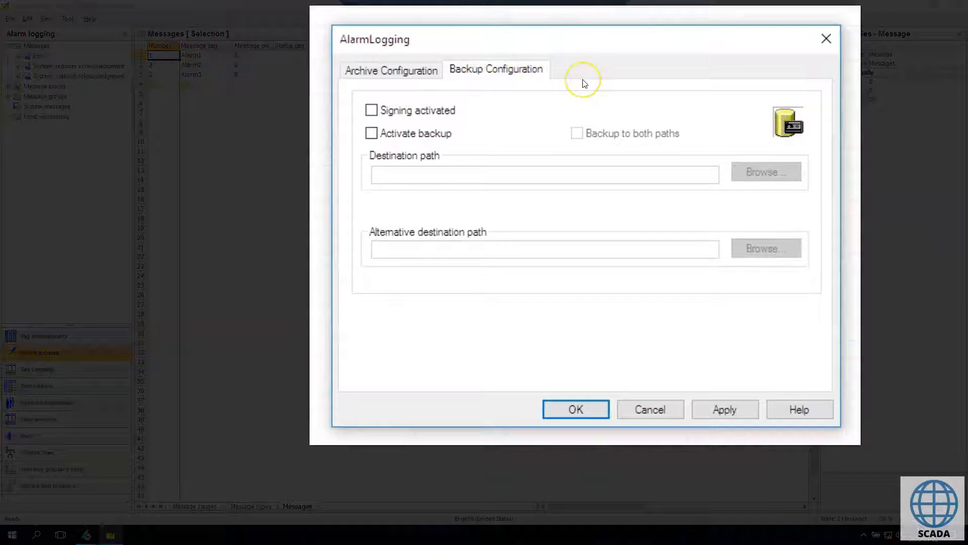
mouse_move(500, 122)
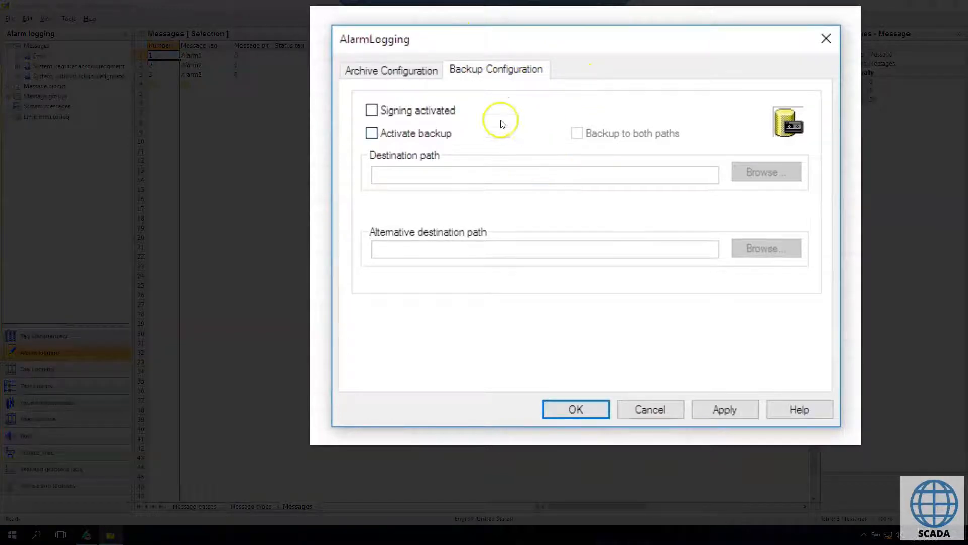
mouse_move(501, 12)
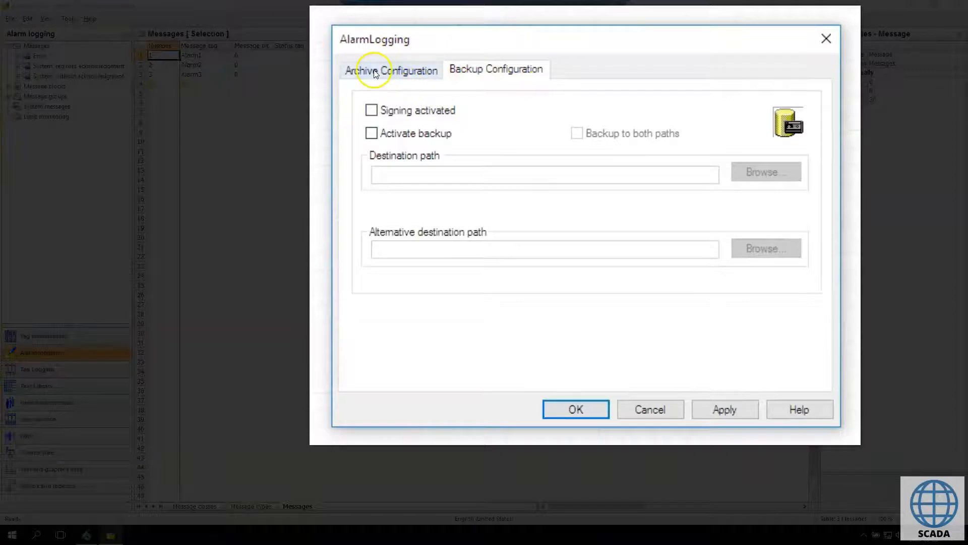
click(391, 69)
text(pai)
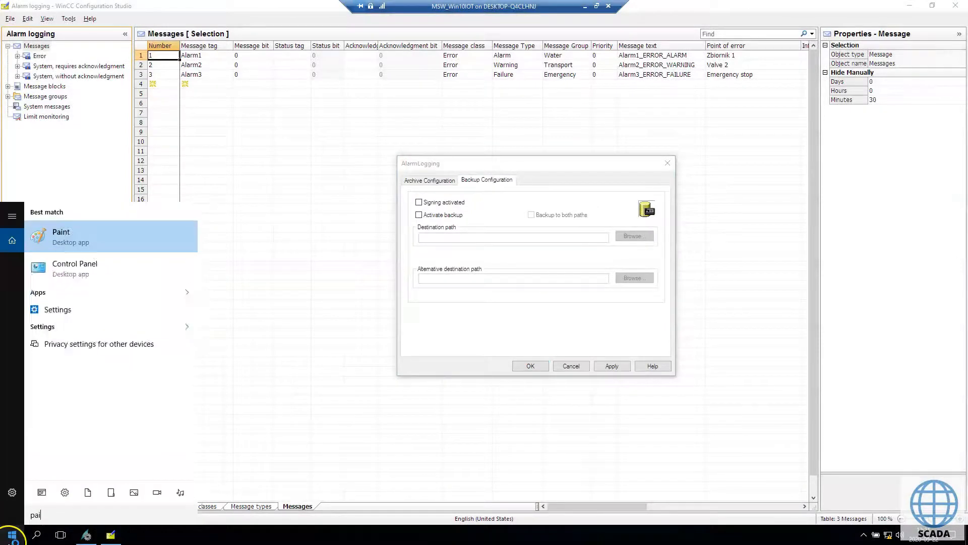
click(60, 234)
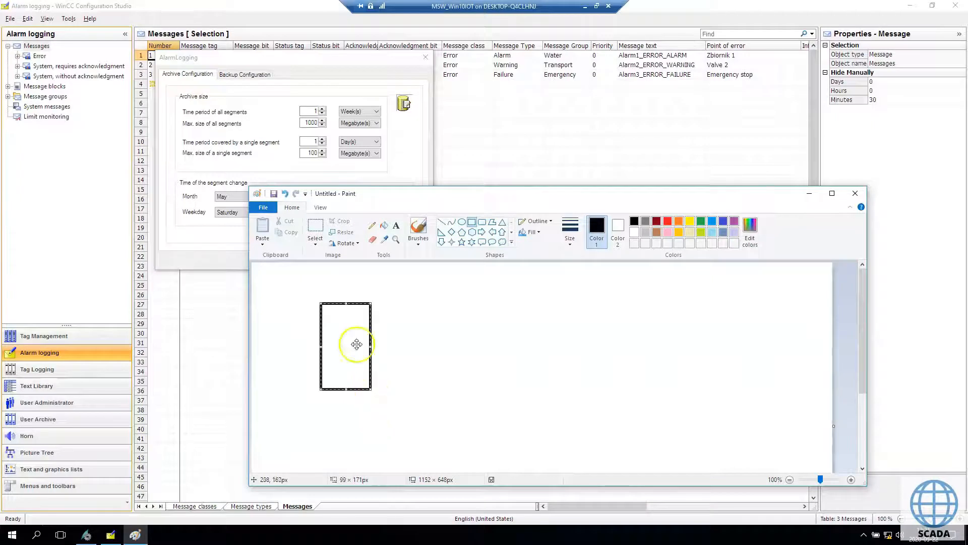
mouse_move(336, 110)
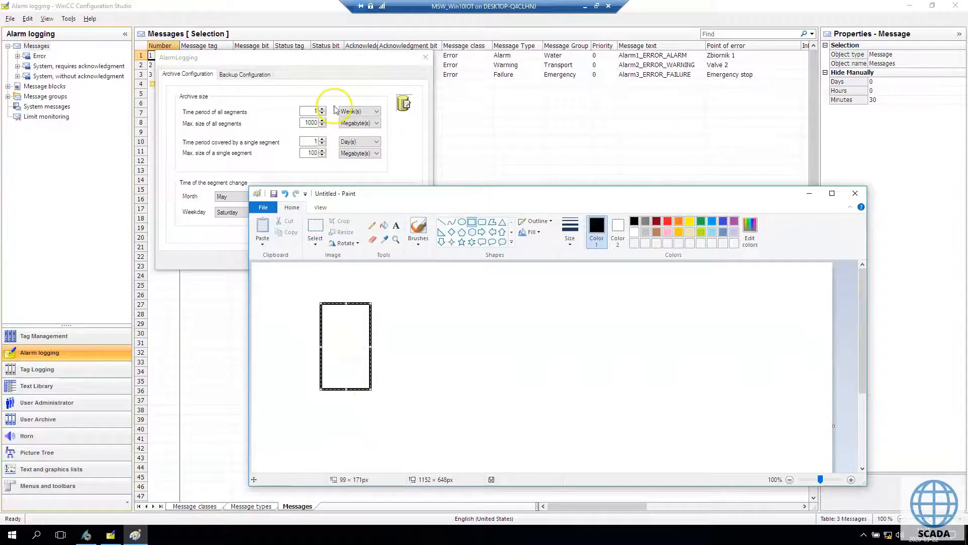
Draw a row of seven '1 day' boxes on the Paint canvas
click(311, 140)
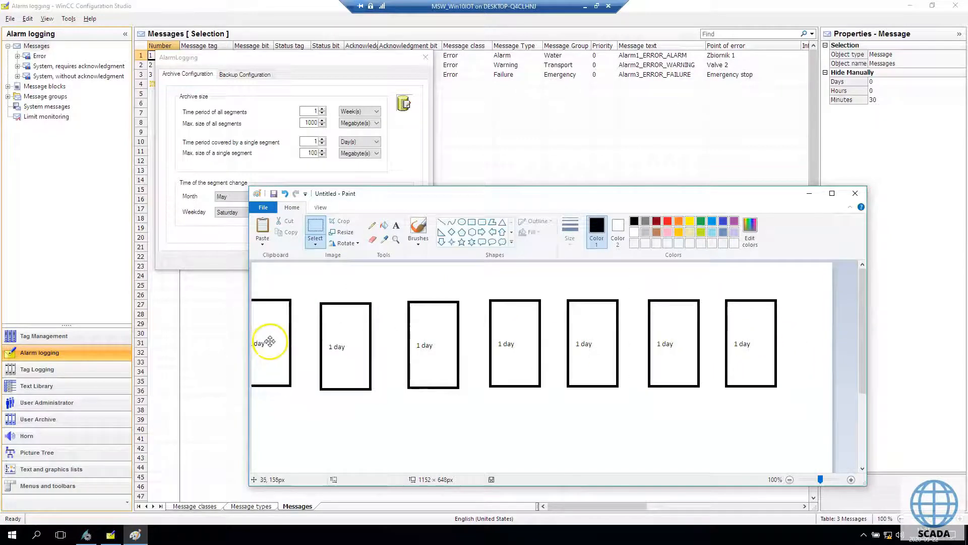
click(790, 479)
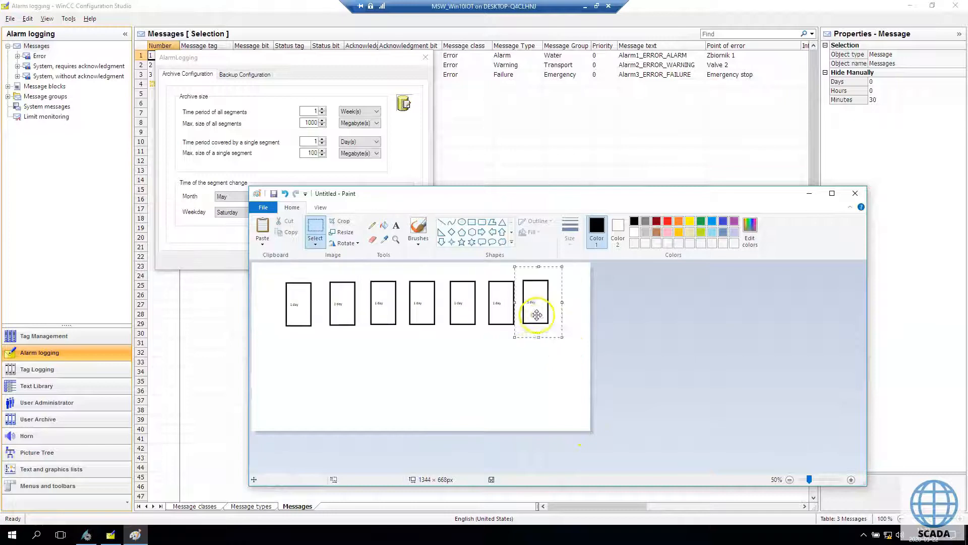
click(851, 479)
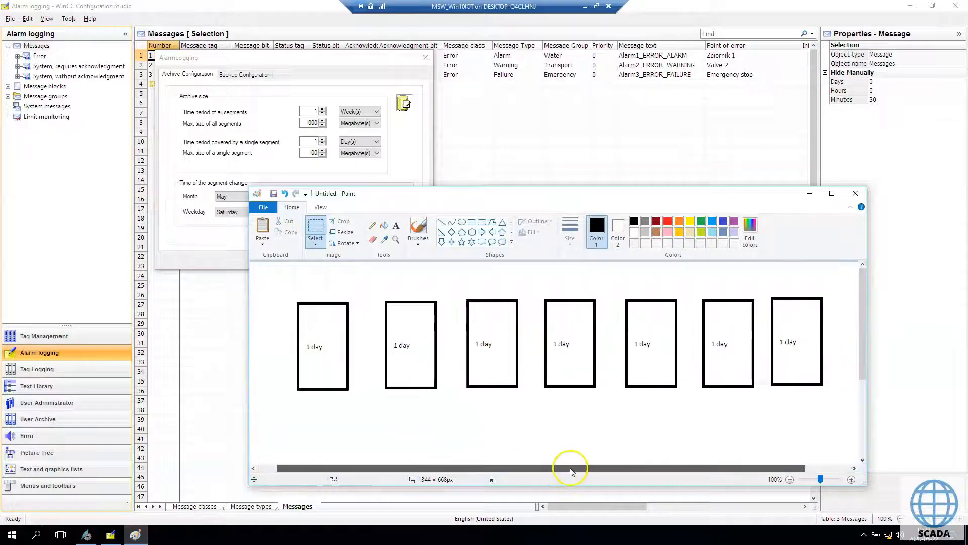
mouse_move(525, 426)
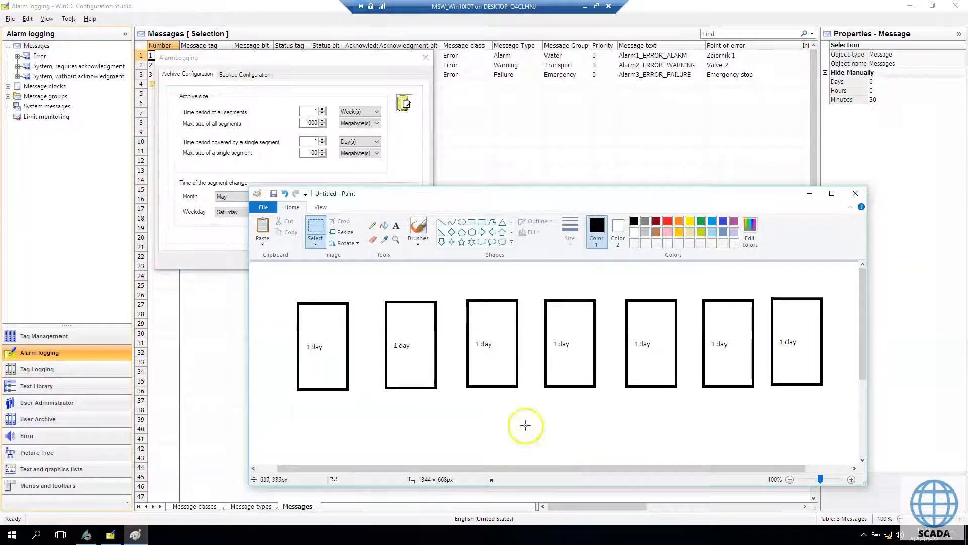
mouse_move(473, 282)
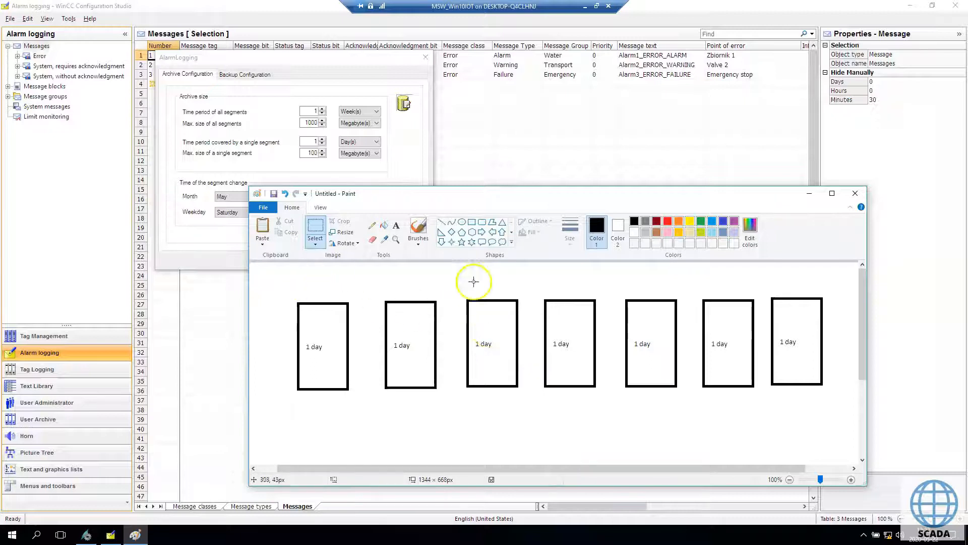
mouse_move(503, 250)
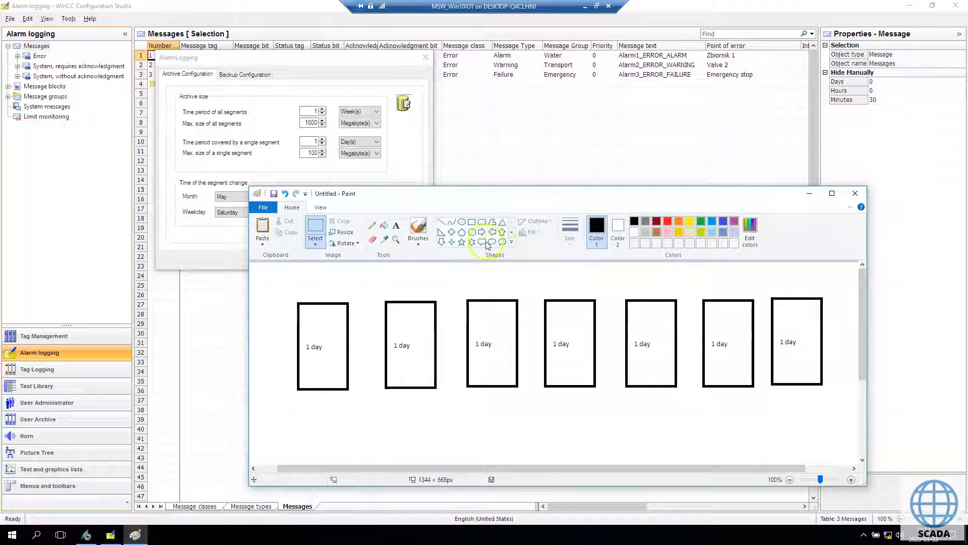
mouse_move(567, 238)
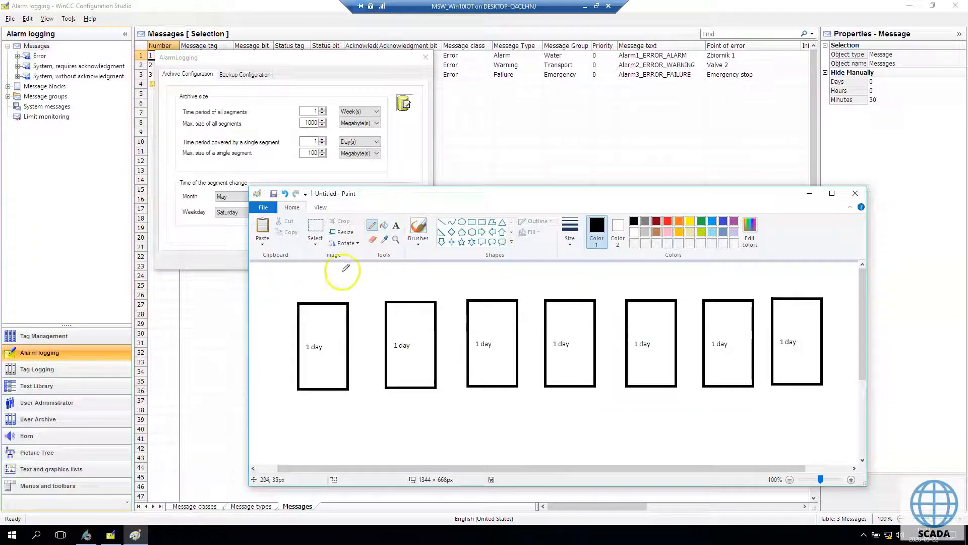
mouse_move(314, 292)
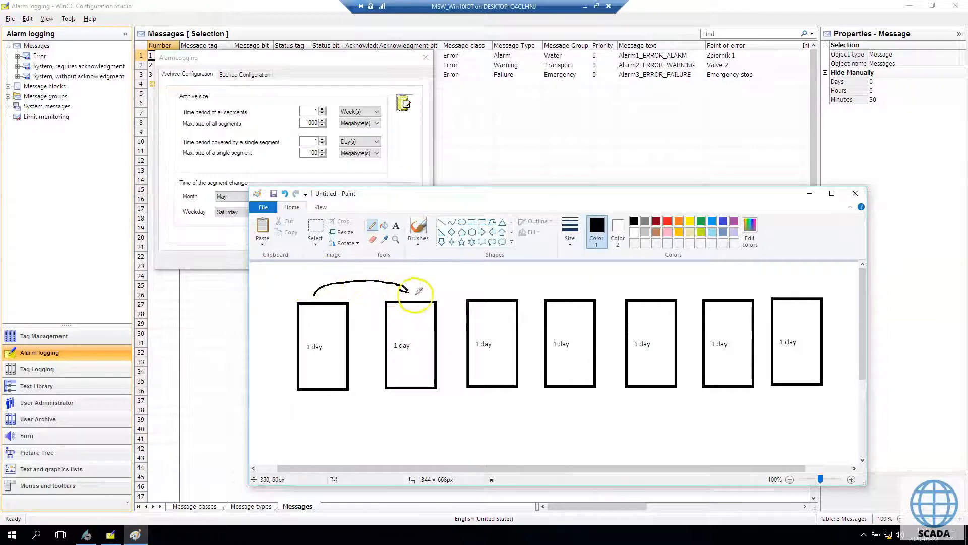
mouse_move(449, 286)
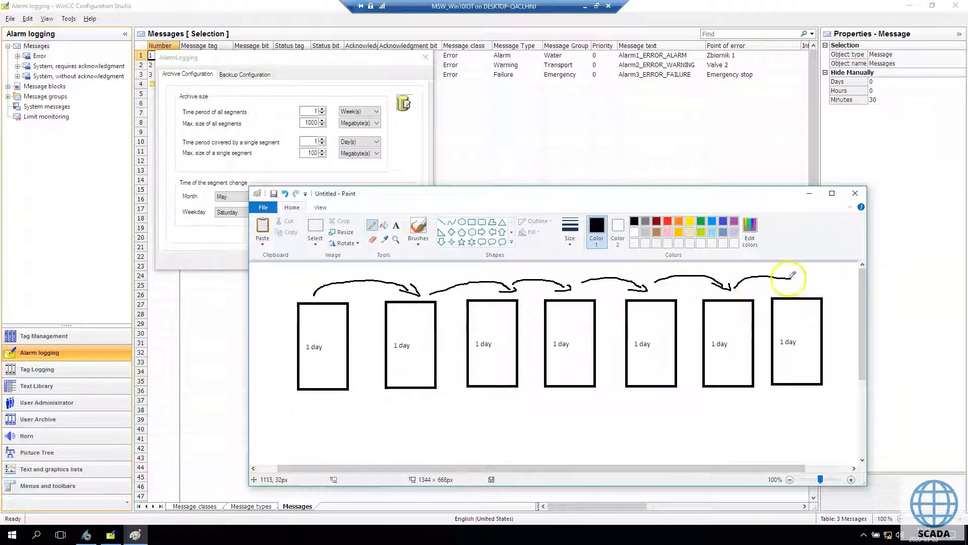
mouse_move(809, 284)
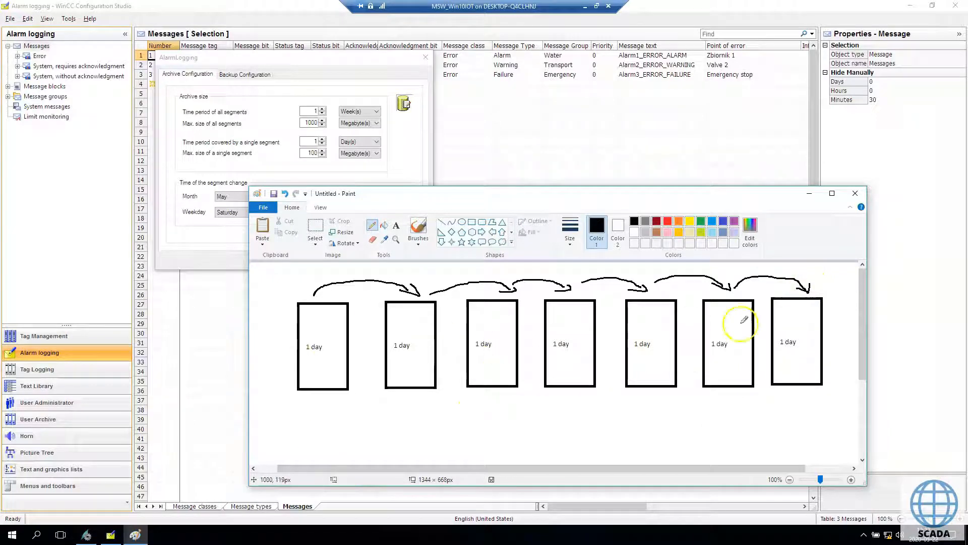
mouse_move(755, 449)
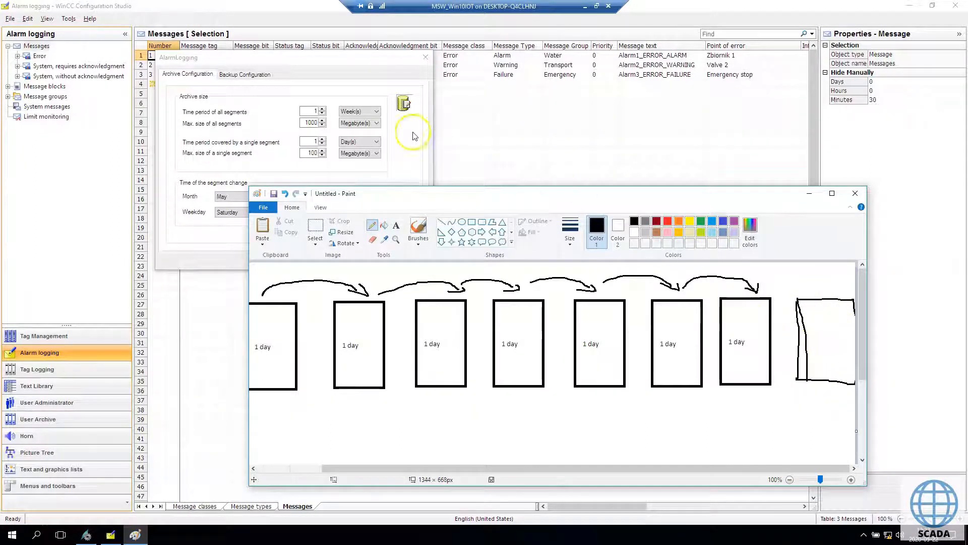
mouse_move(454, 217)
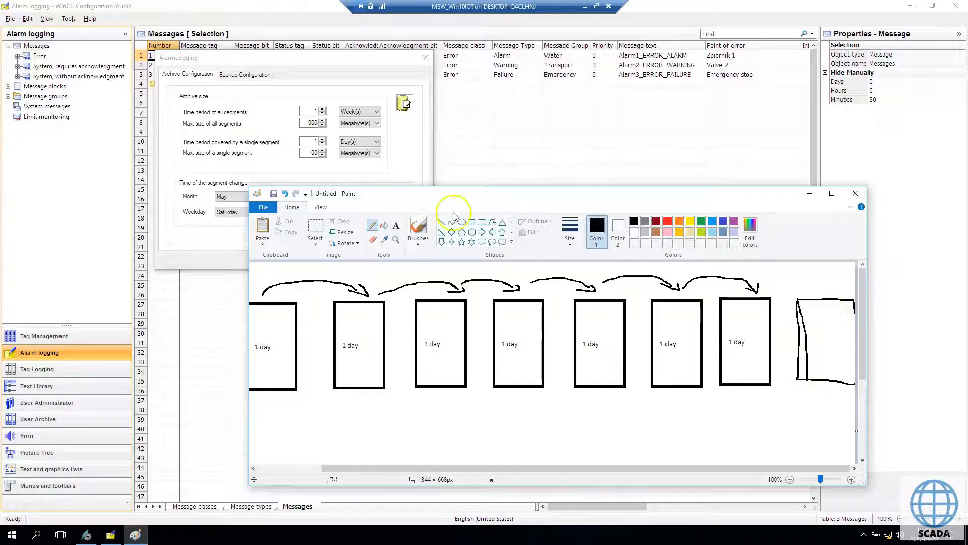
mouse_move(380, 247)
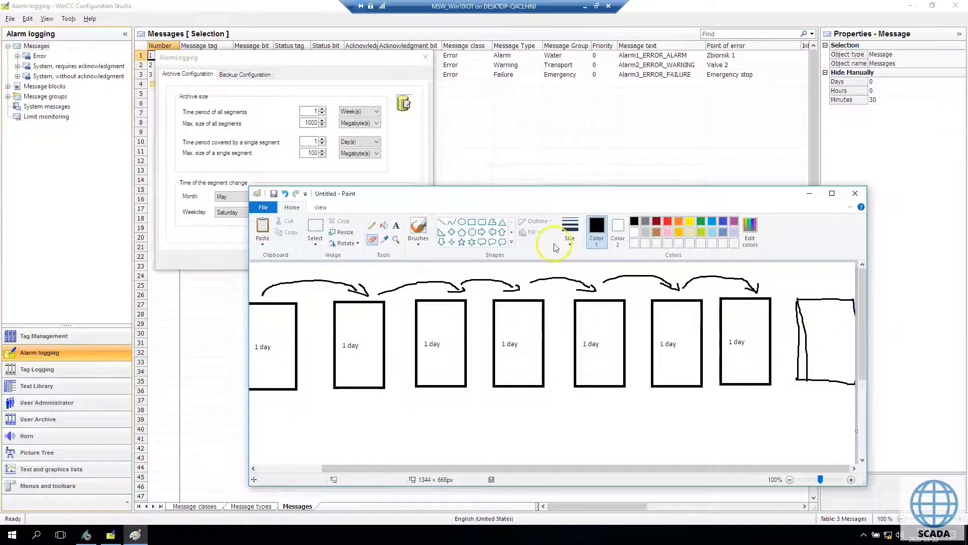
Switch to a larger eraser size to clear the extra box
click(569, 231)
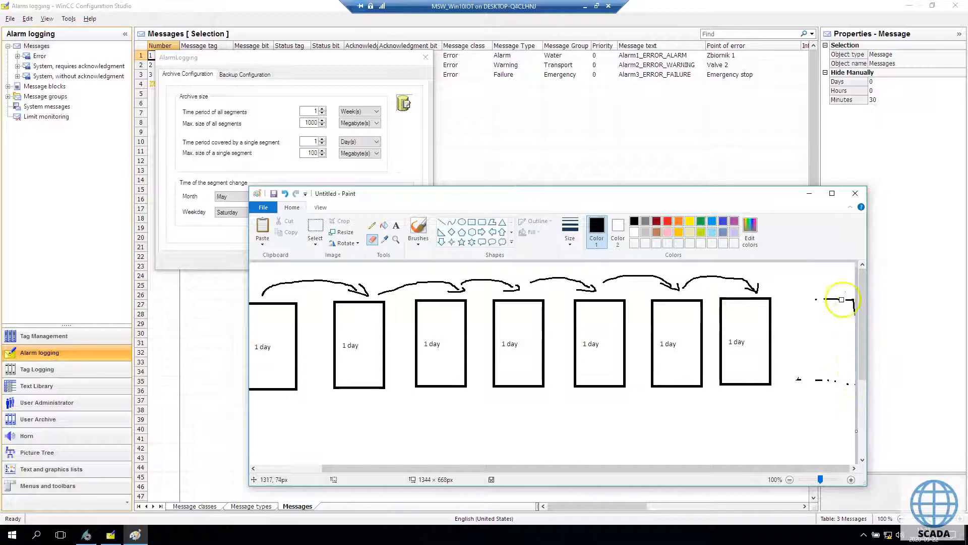
mouse_move(739, 451)
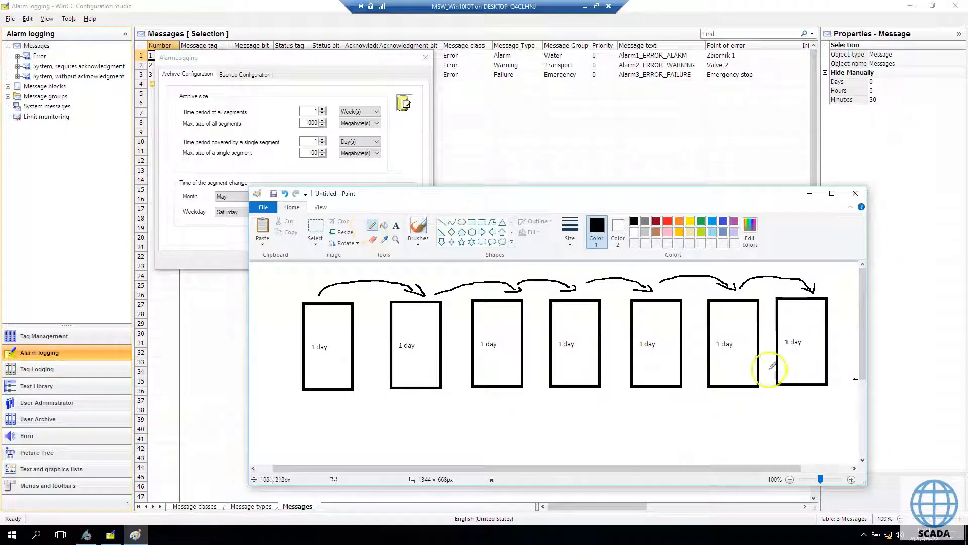
mouse_move(821, 392)
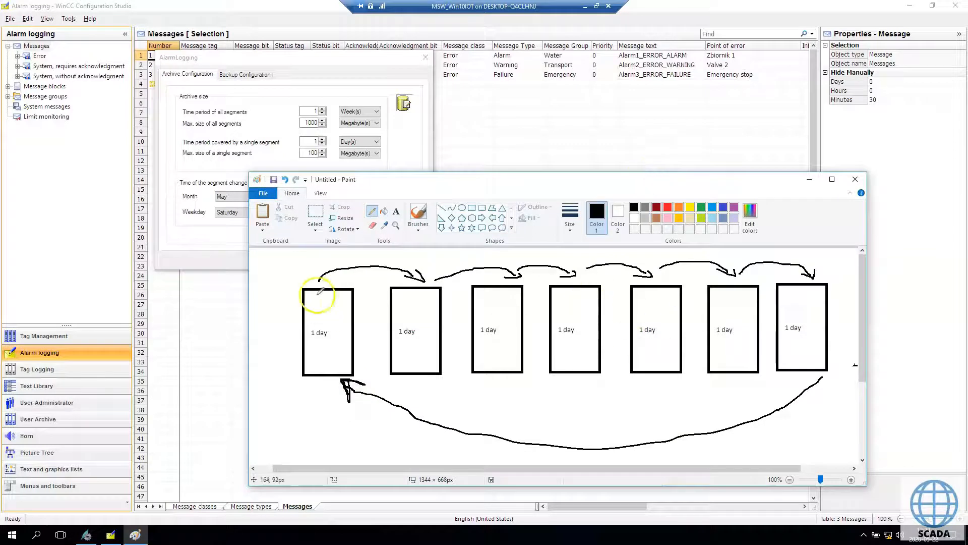
mouse_move(370, 290)
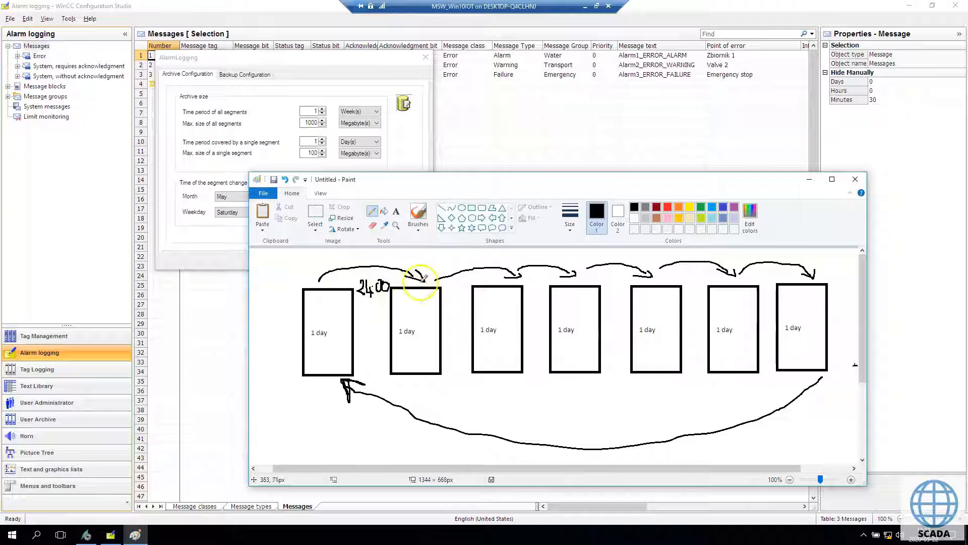
mouse_move(704, 302)
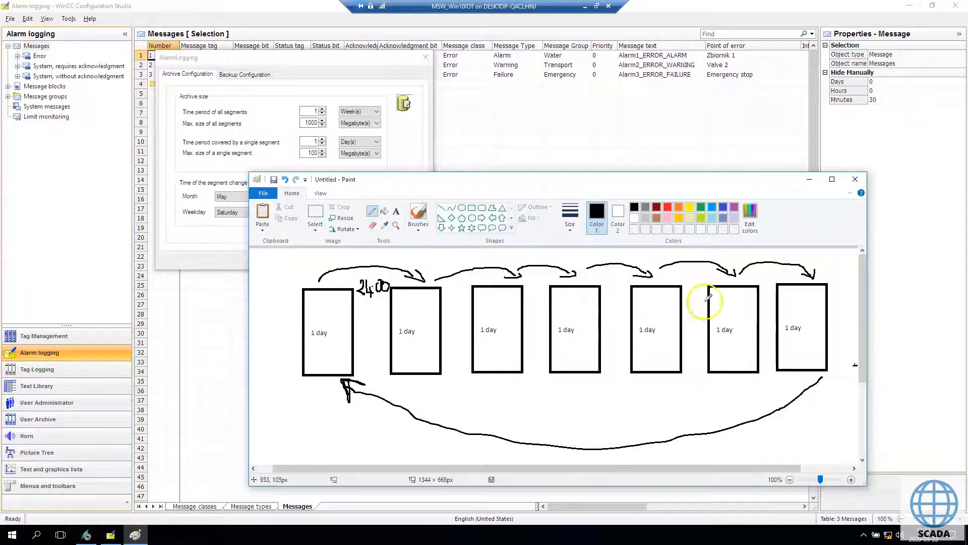
mouse_move(803, 369)
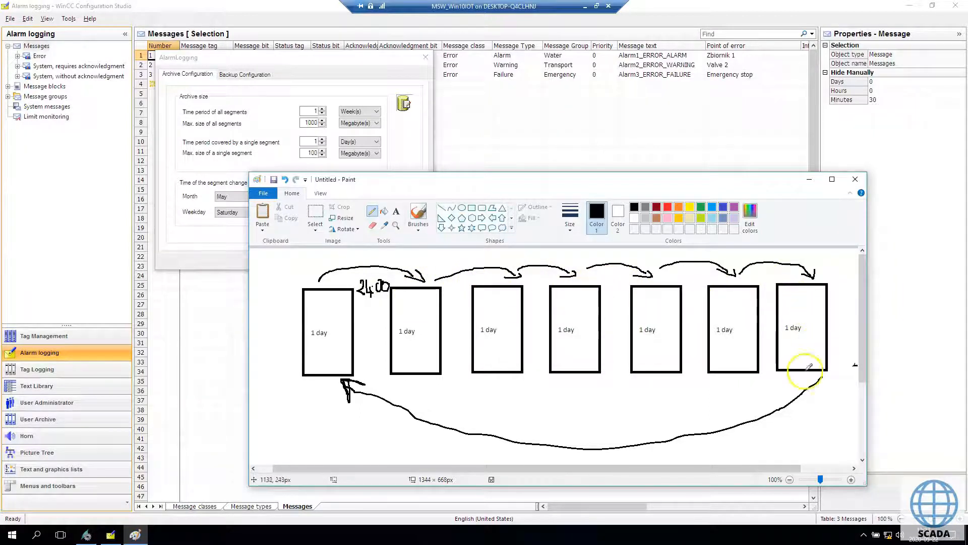
mouse_move(317, 314)
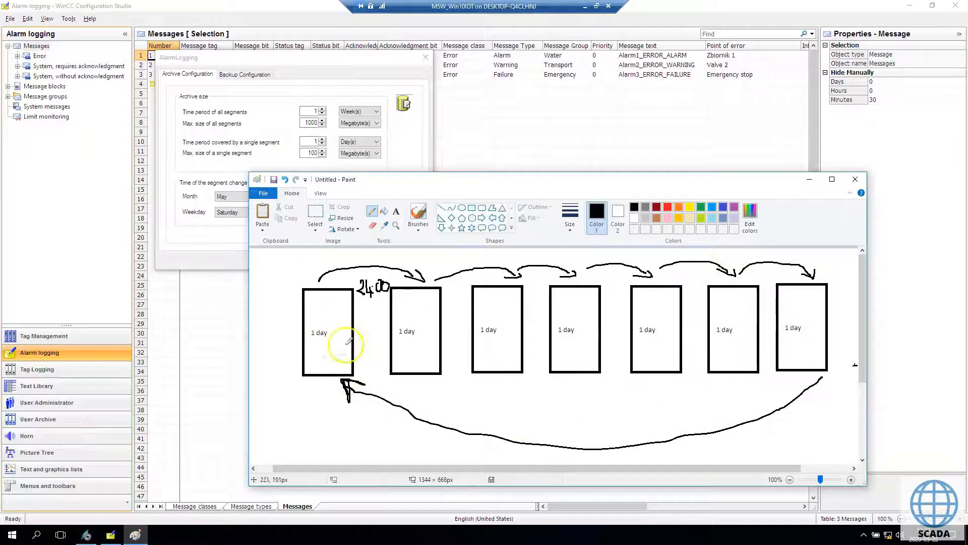
mouse_move(318, 361)
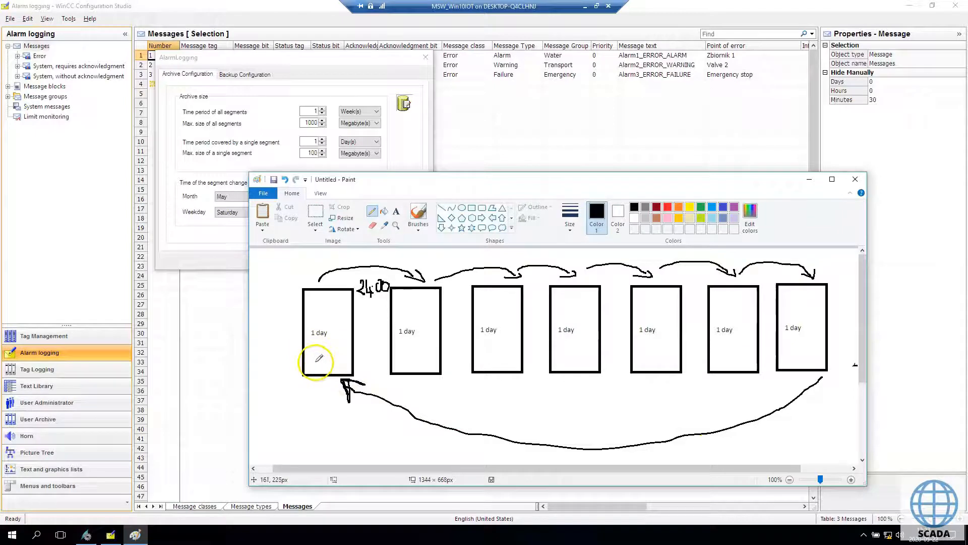
mouse_move(340, 340)
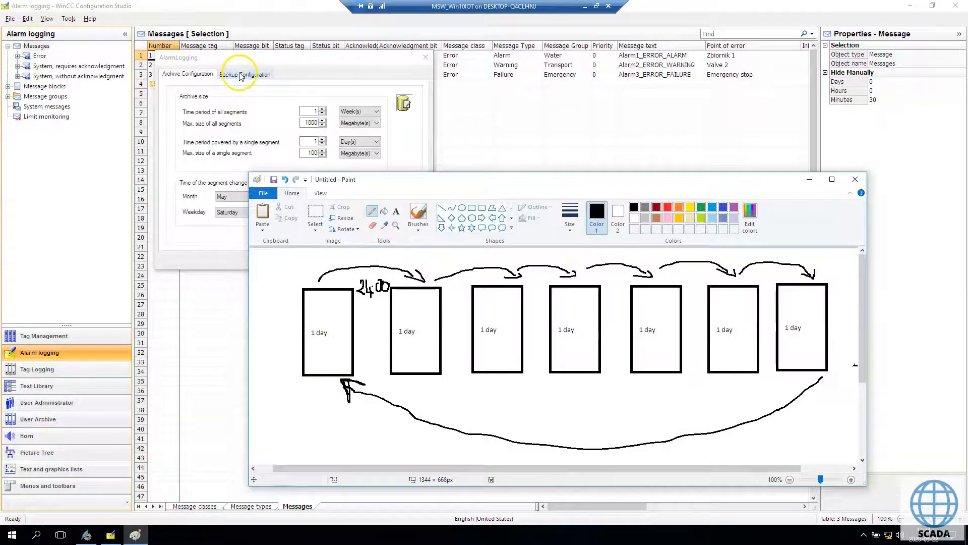
Activate archive backup with destination Documents\Backup, and apply the settings
click(245, 73)
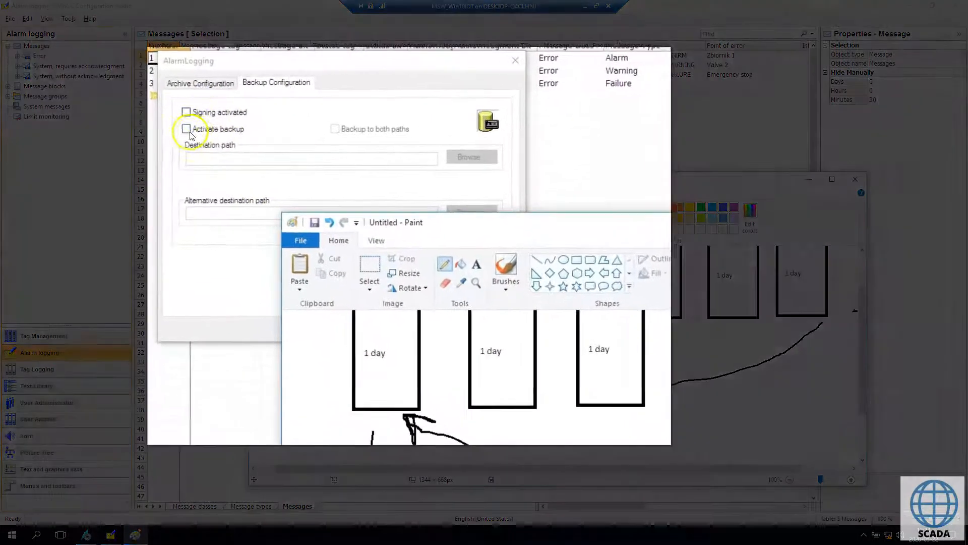
click(186, 130)
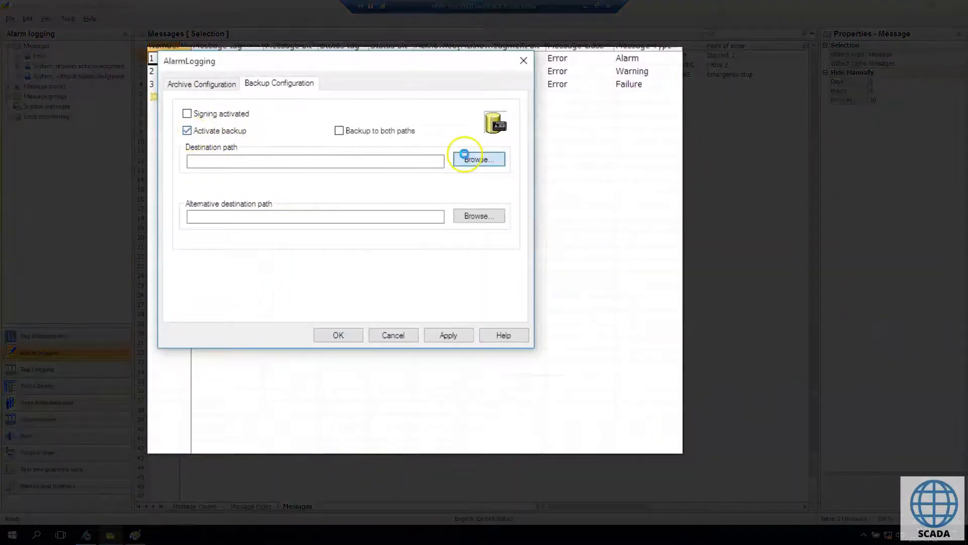
click(479, 158)
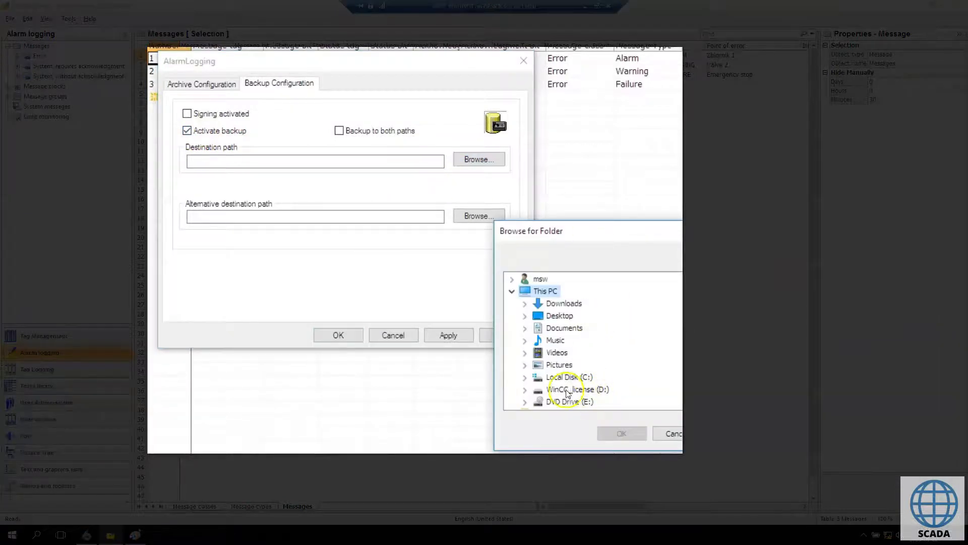
click(525, 377)
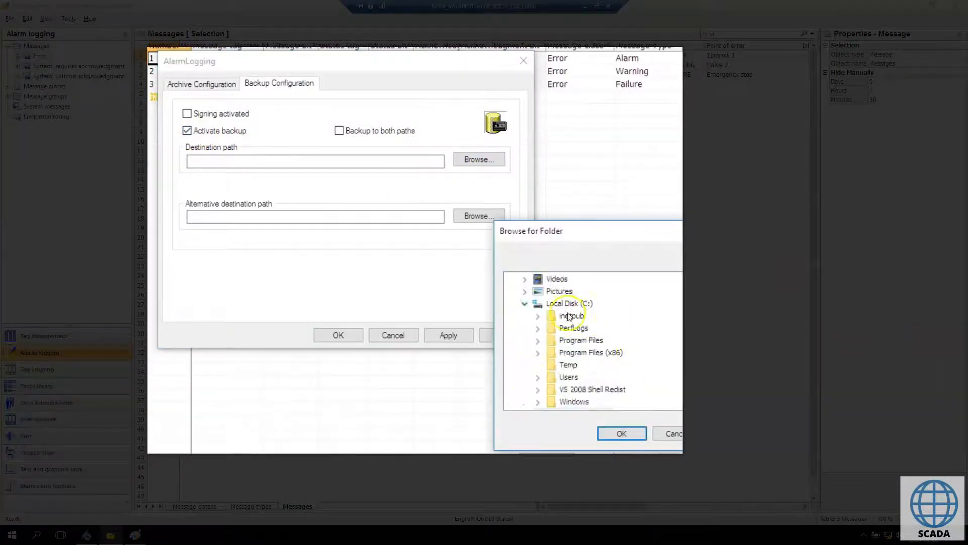
click(621, 432)
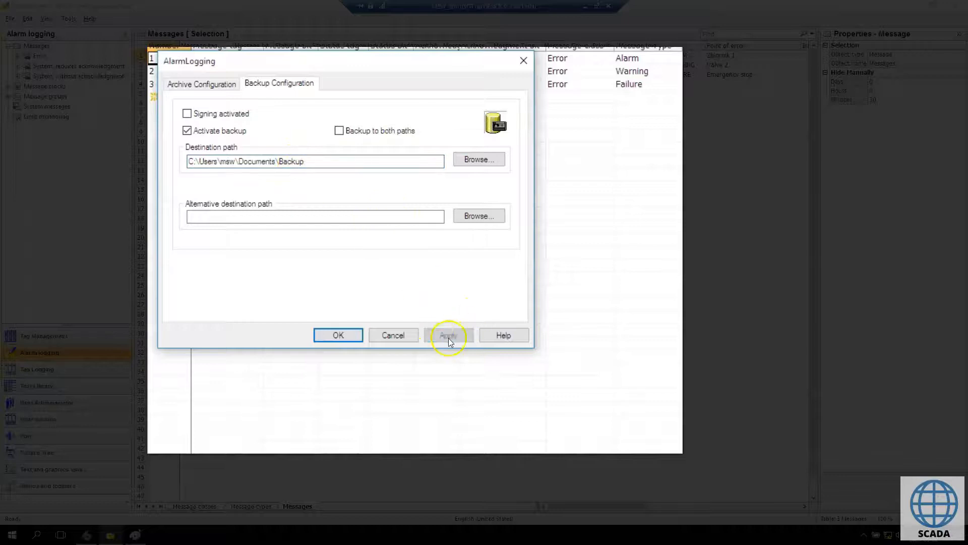
click(448, 334)
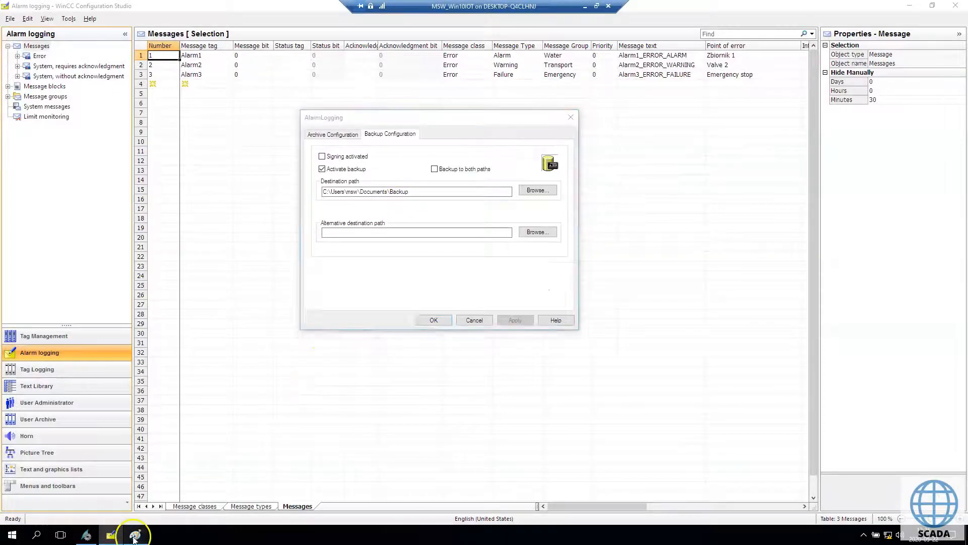
click(110, 534)
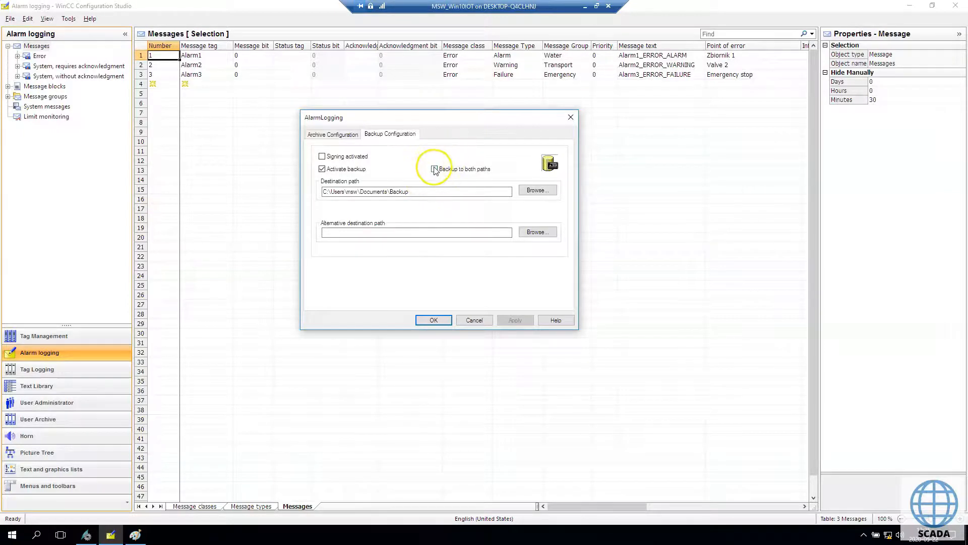
mouse_move(488, 178)
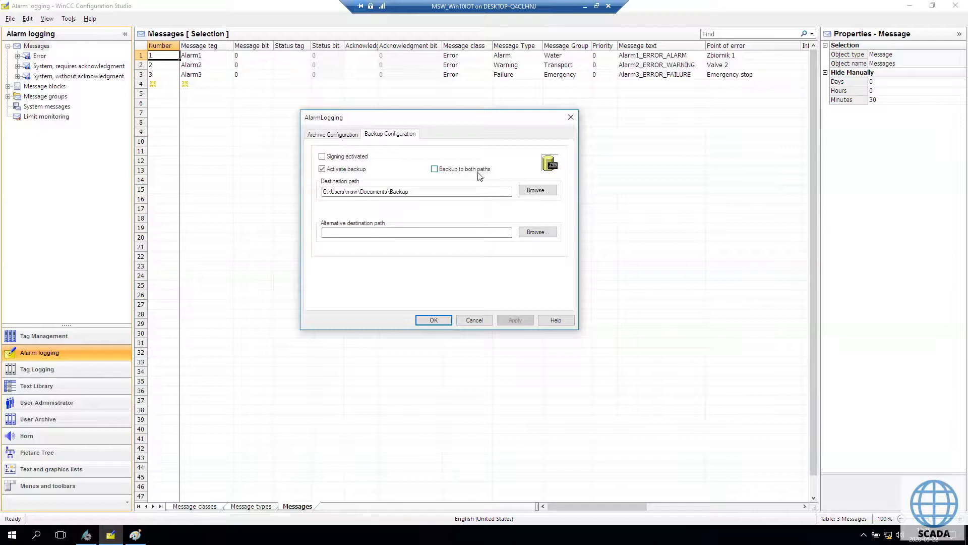
mouse_move(473, 175)
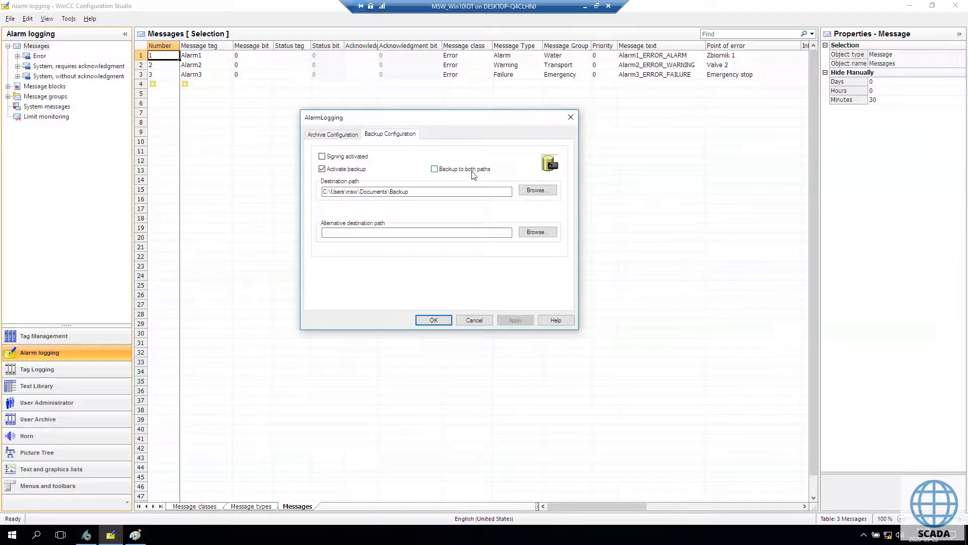
click(434, 169)
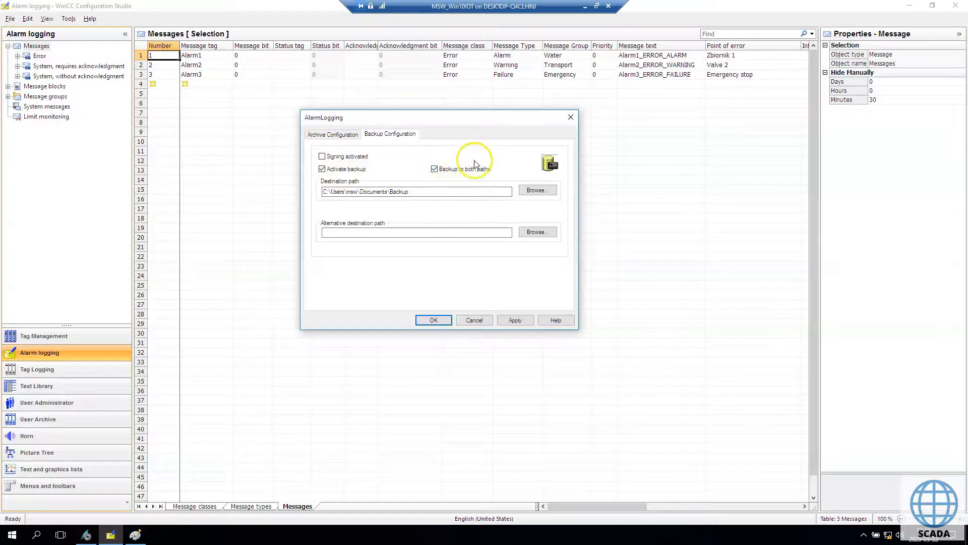
click(536, 190)
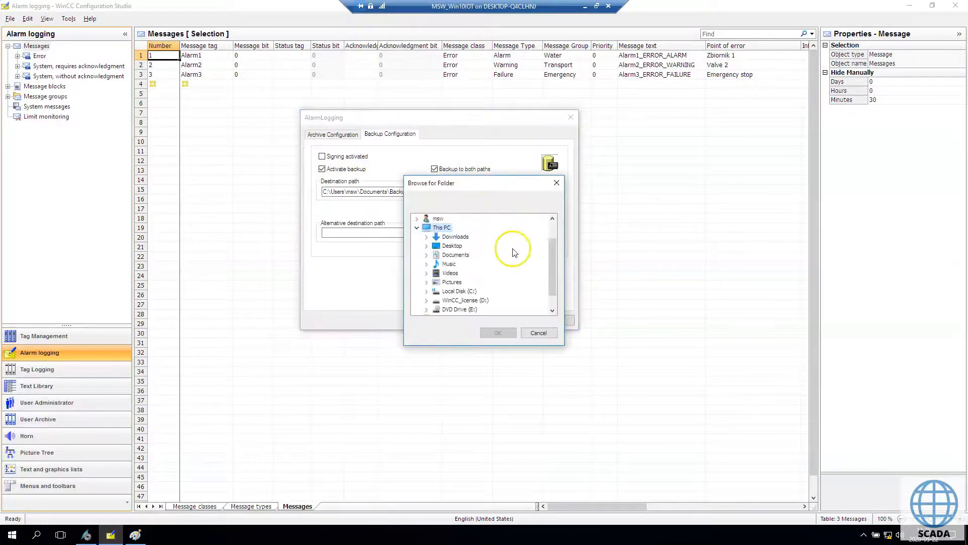
mouse_move(528, 269)
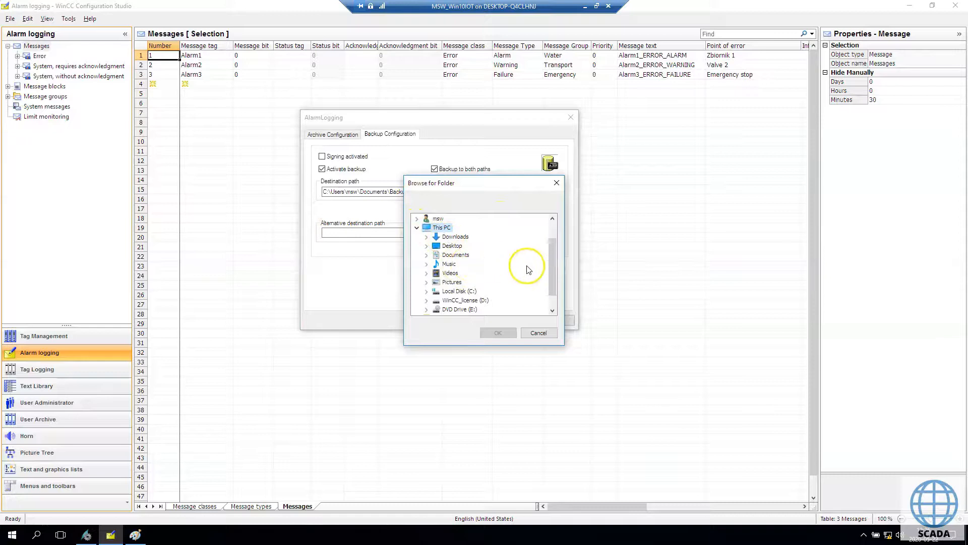
scroll(down, 3)
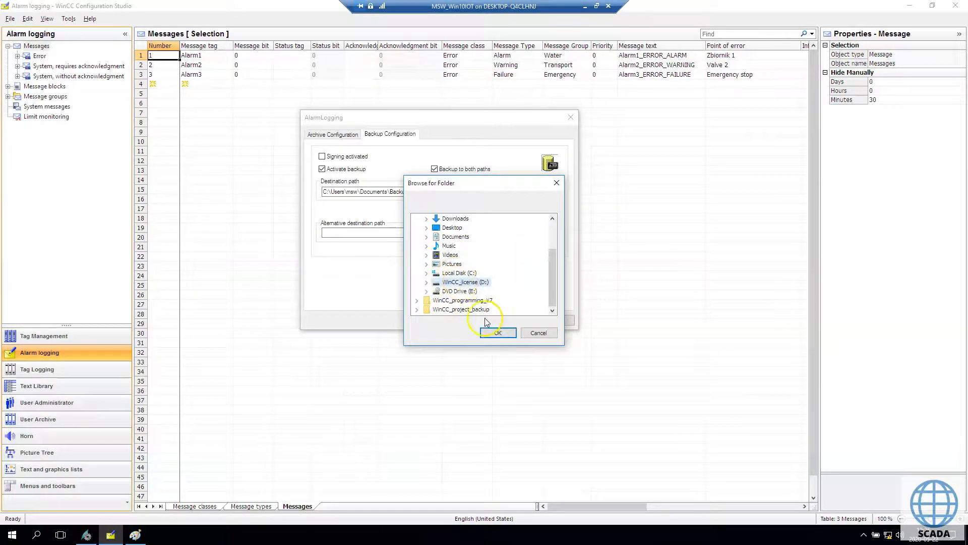
click(497, 332)
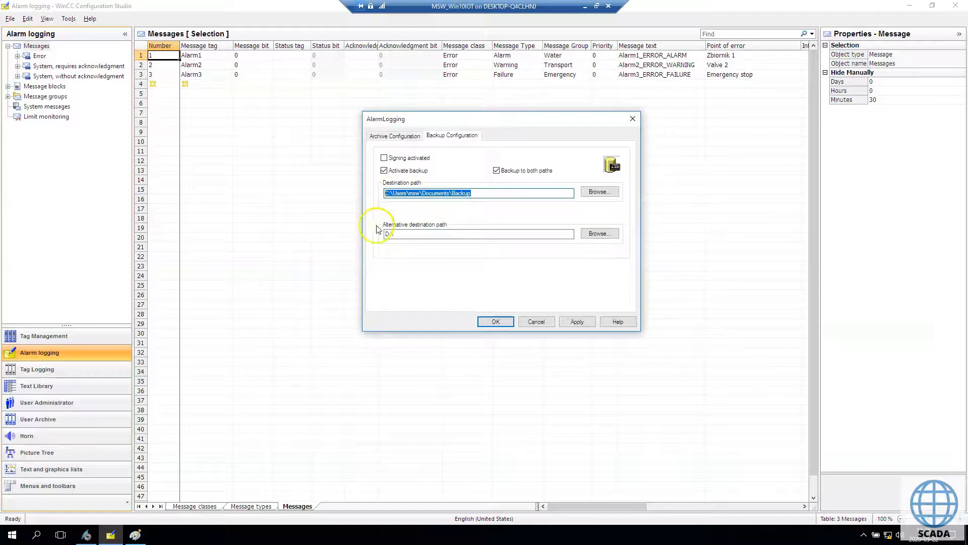
click(478, 233)
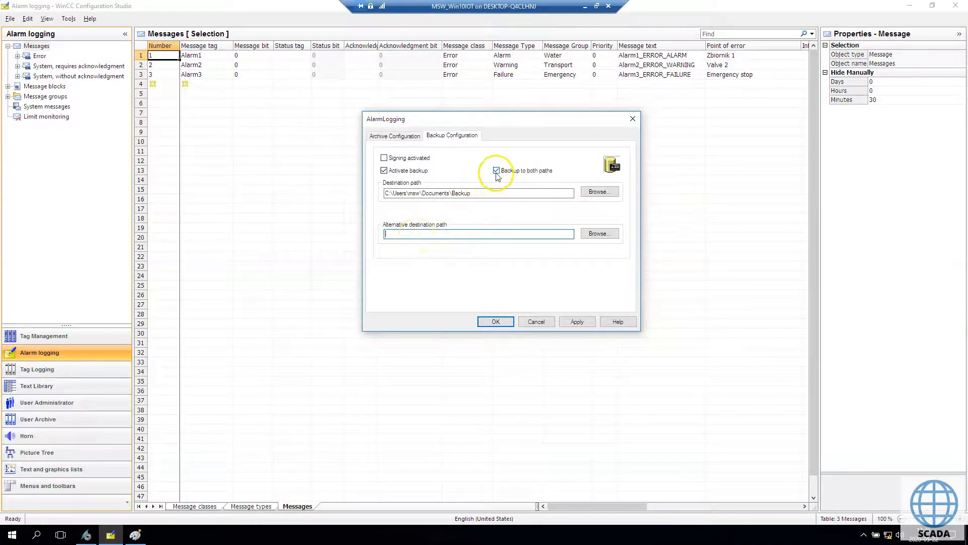
click(496, 170)
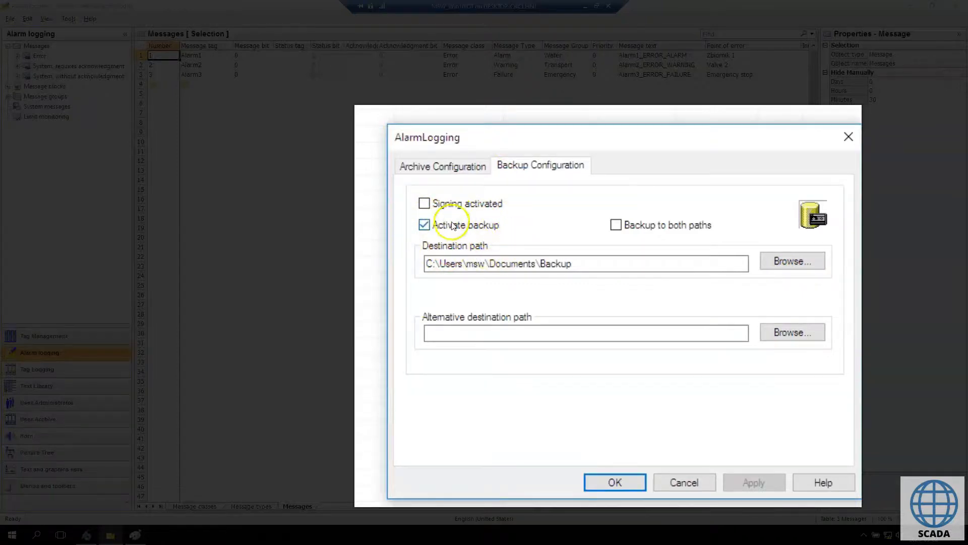
Keep Week(s) as the total archive period unit and recheck the backup tab
click(443, 165)
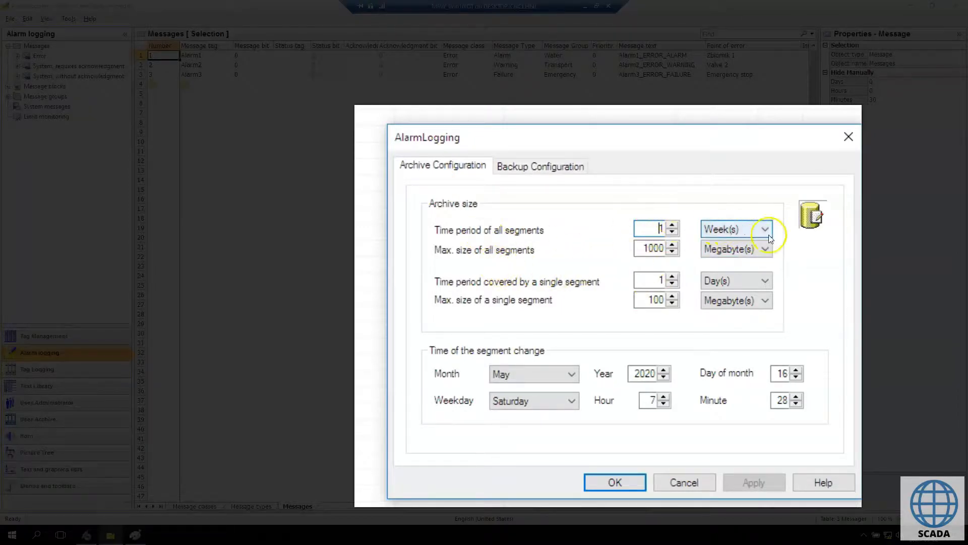
click(766, 229)
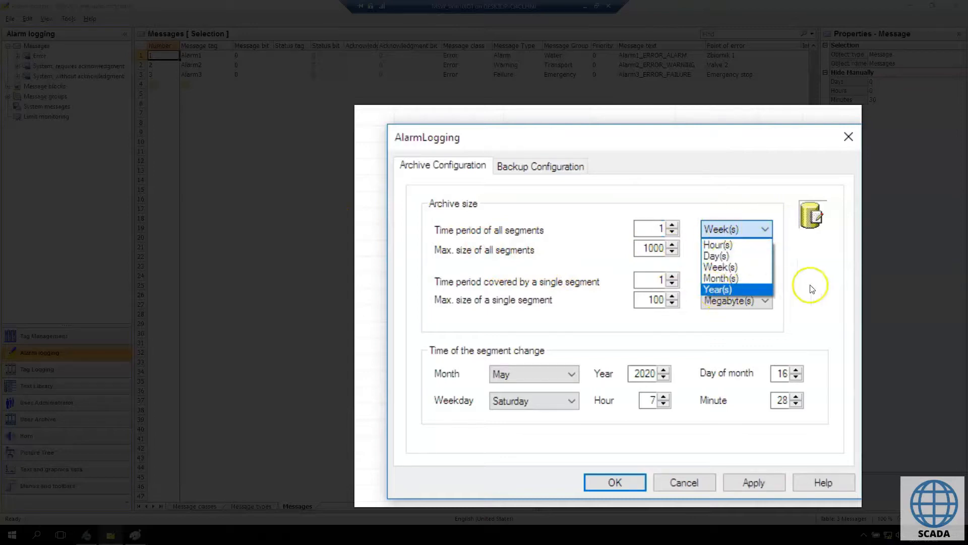
click(716, 255)
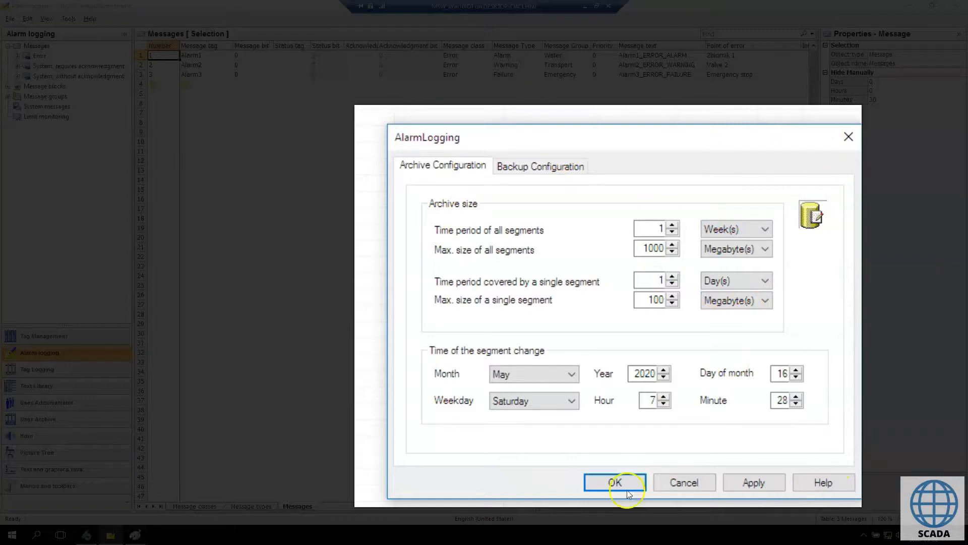
mouse_move(523, 480)
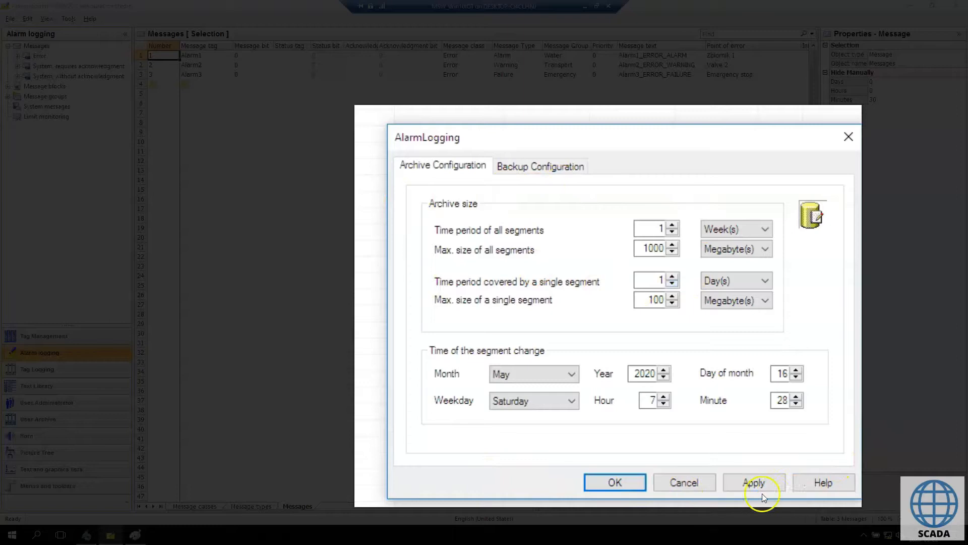
mouse_move(525, 199)
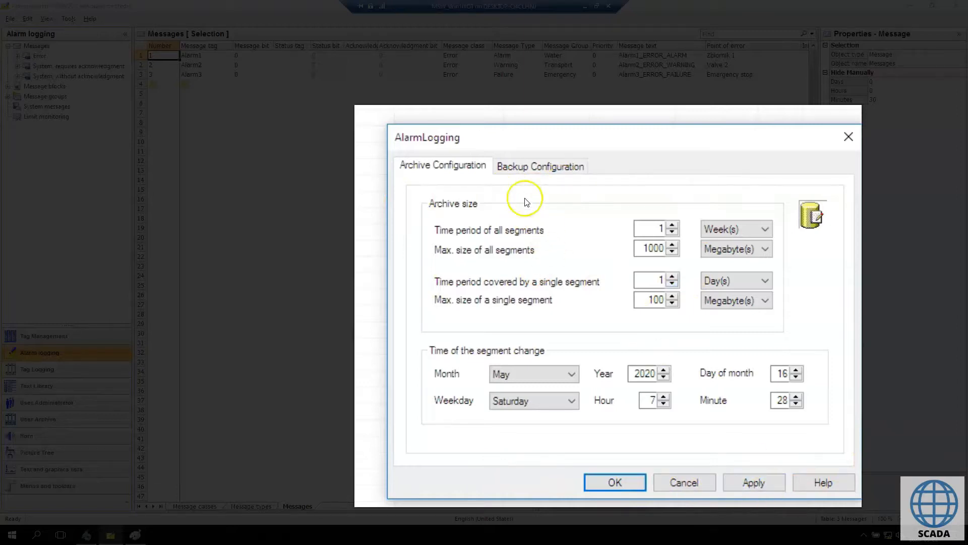
click(652, 228)
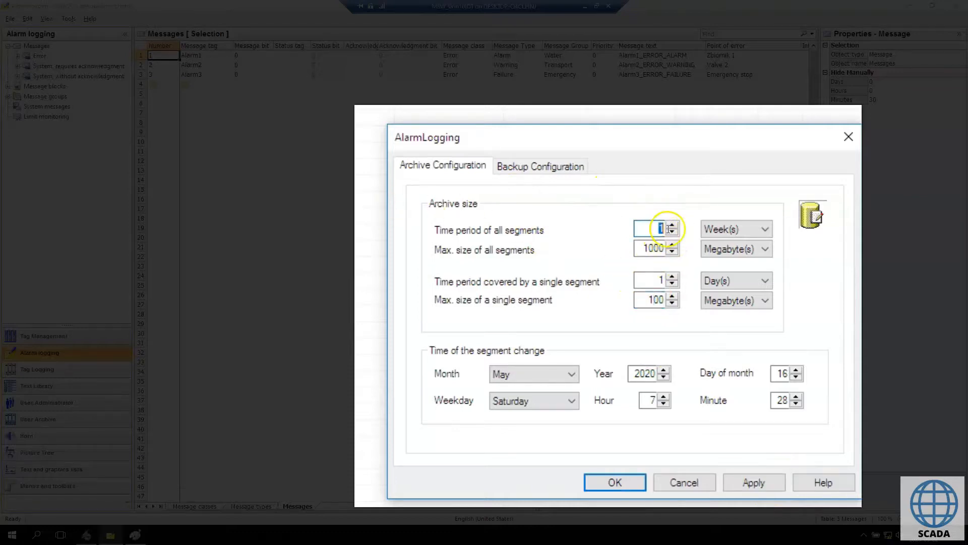
mouse_move(787, 234)
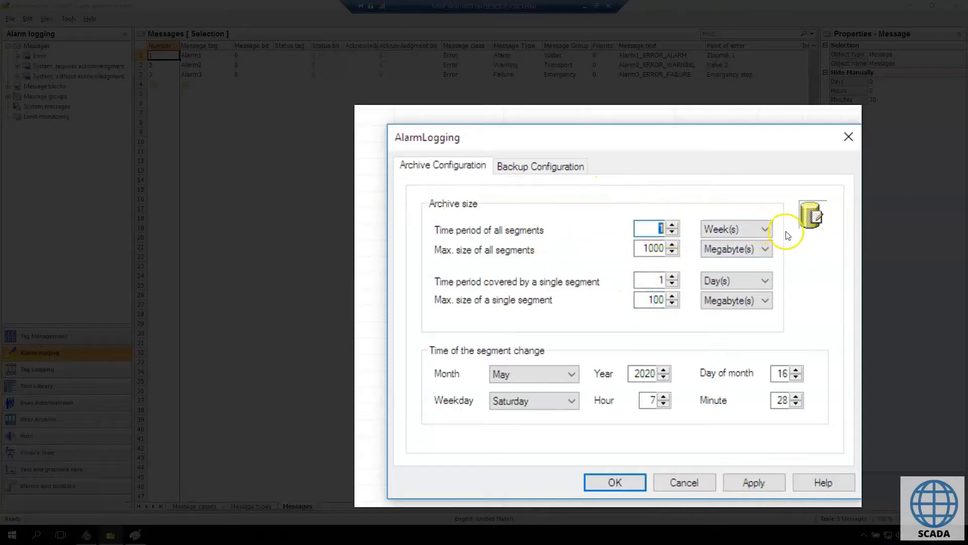
mouse_move(723, 466)
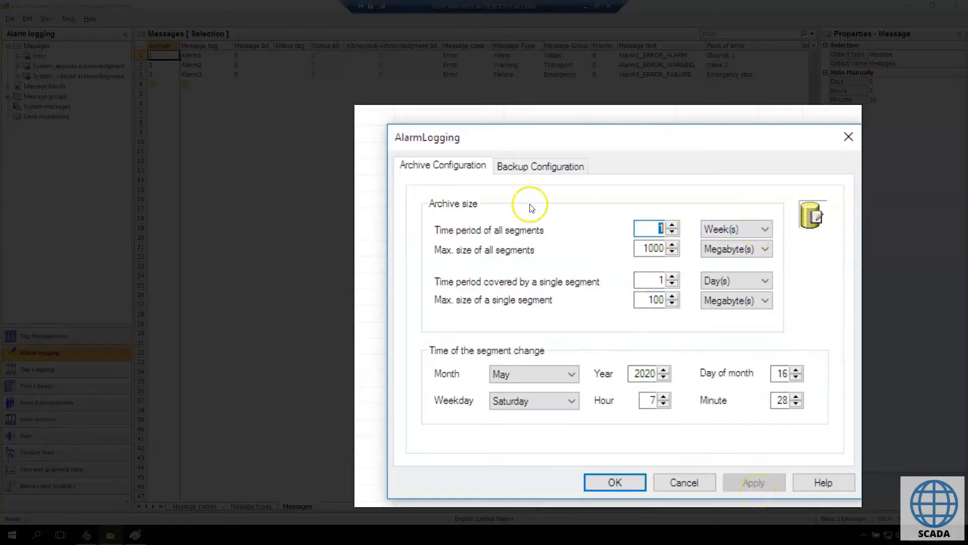
click(539, 165)
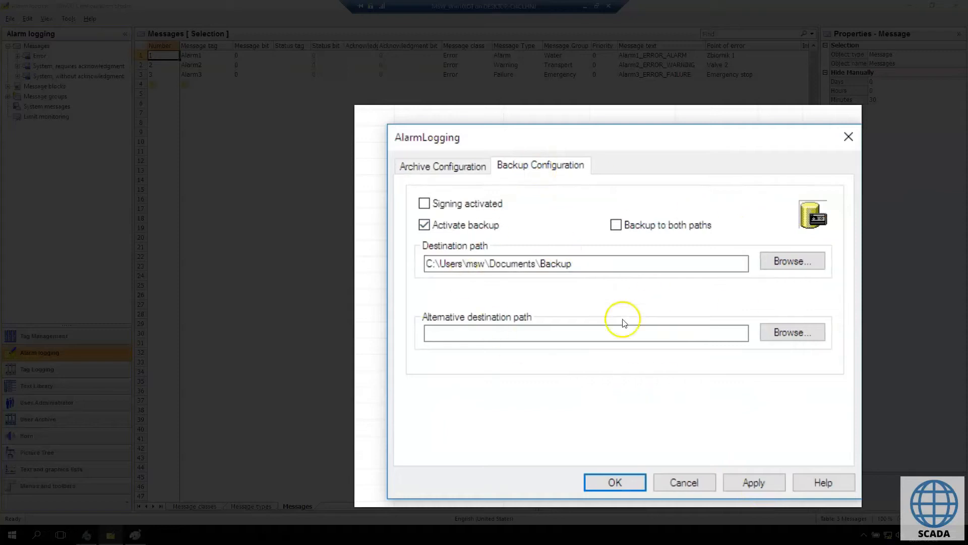
click(442, 165)
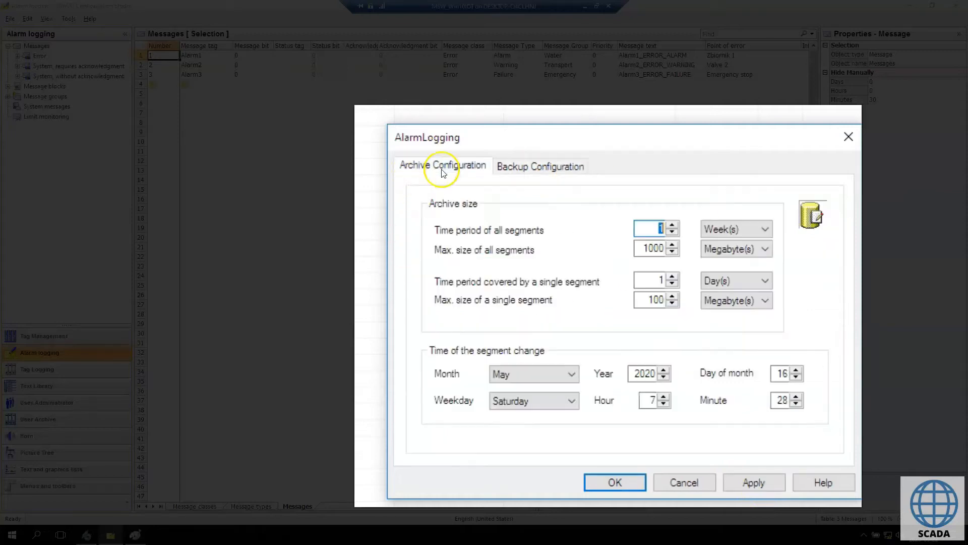
mouse_move(753, 482)
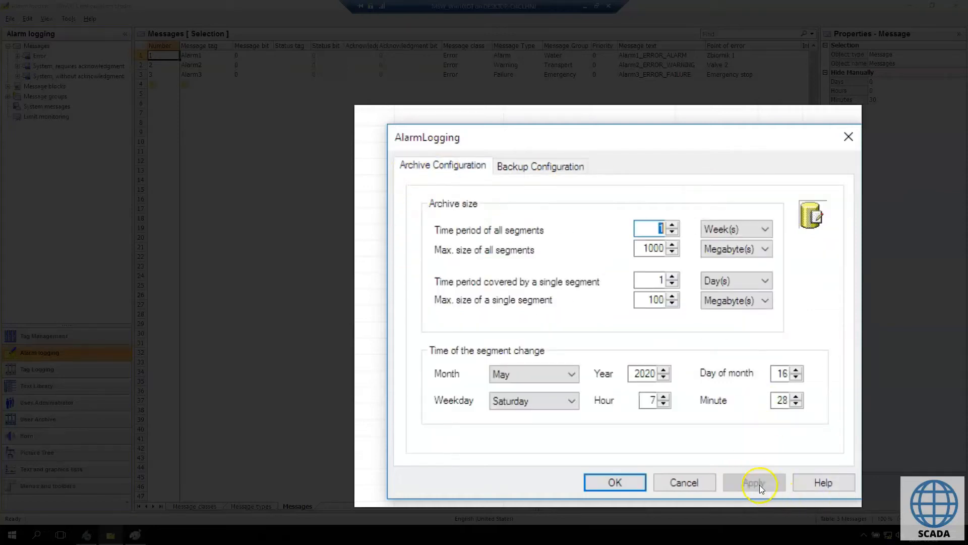